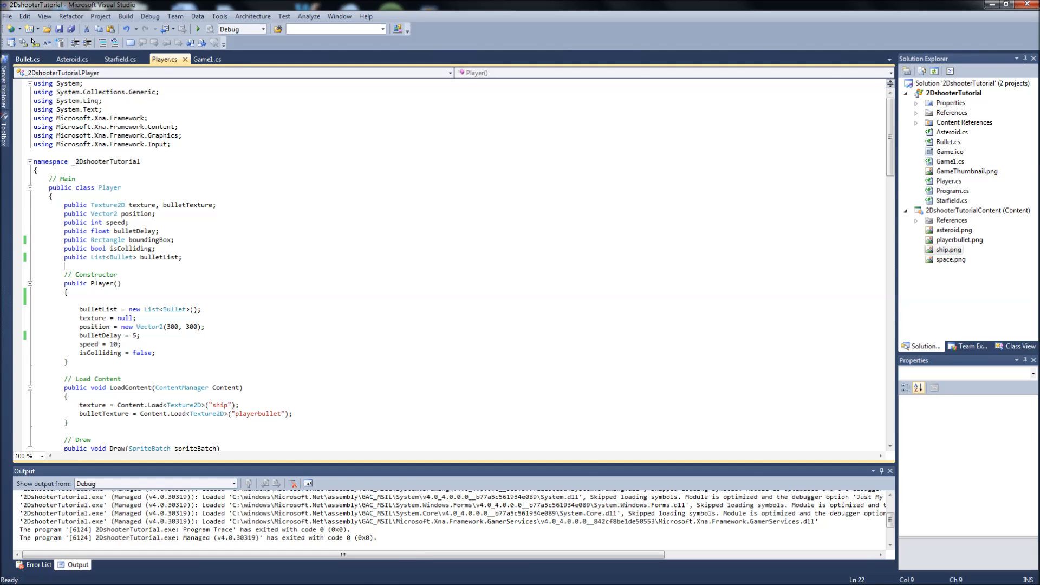
Run the game to test it, then close the game window.
{"action": "left_click", "coordinate": [116, 275]}
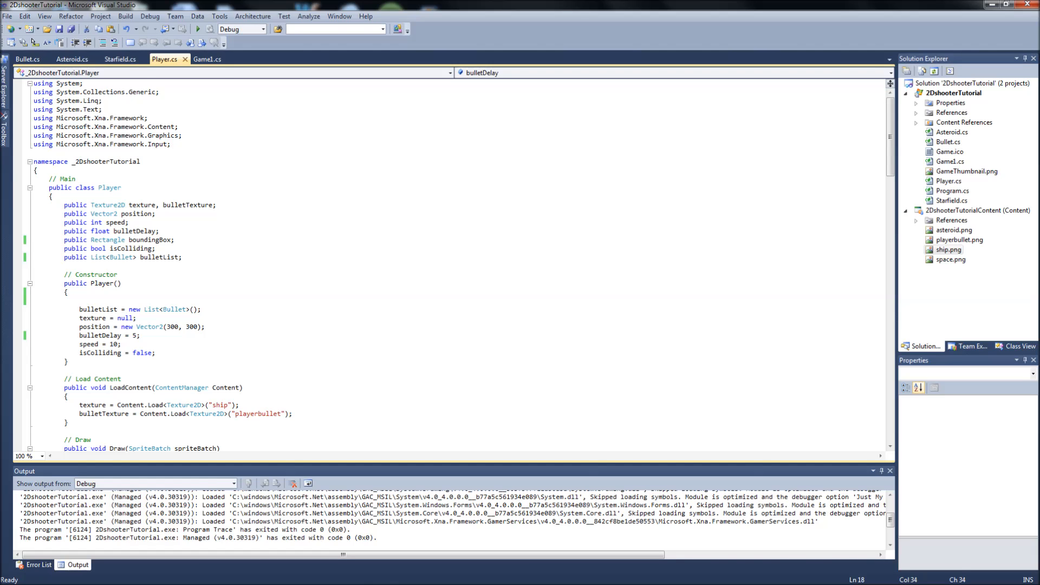
{"action": "left_click", "coordinate": [125, 17]}
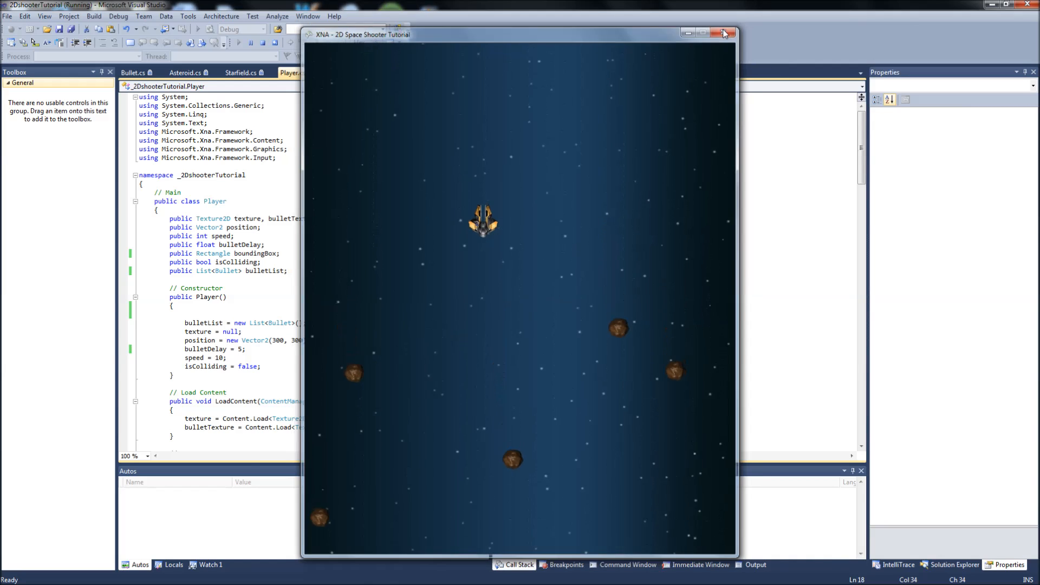
{"action": "left_click", "coordinate": [725, 34]}
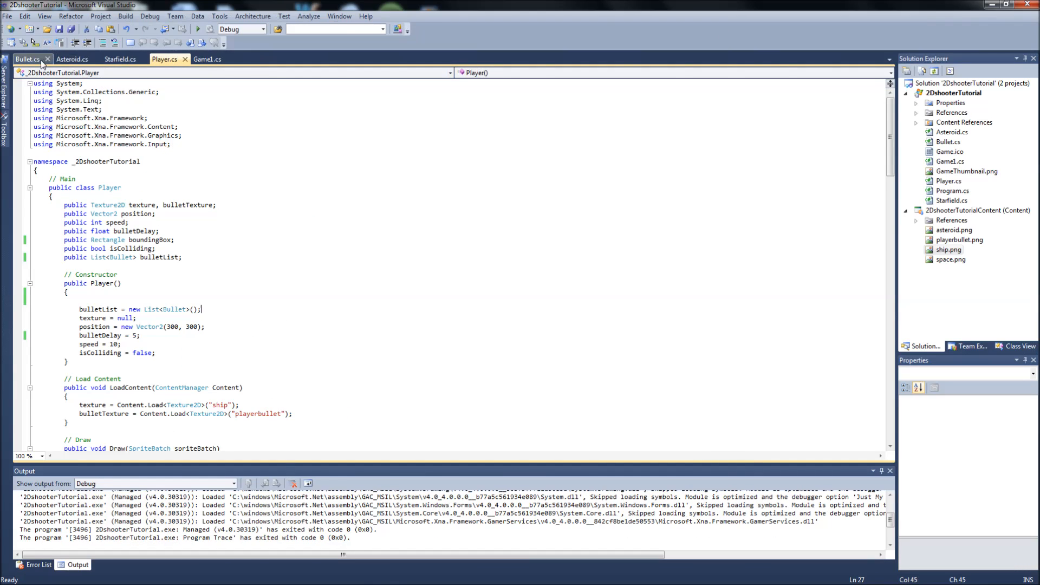
In Asteroid.cs, delete the texture Load line and cut the two origin lines from LoadContent.
{"action": "left_click", "coordinate": [73, 60]}
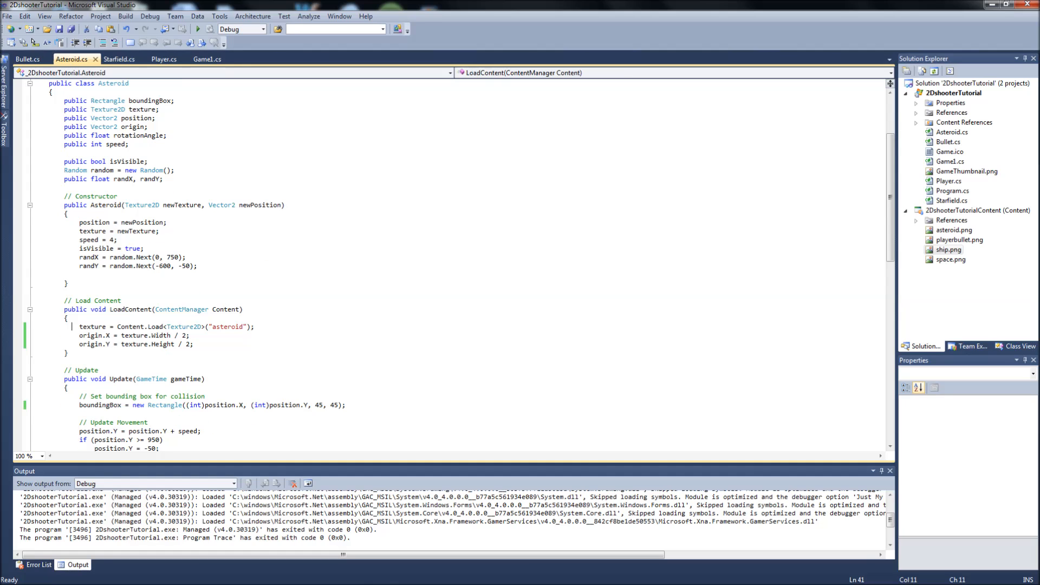
{"action": "type", "text": "//"}
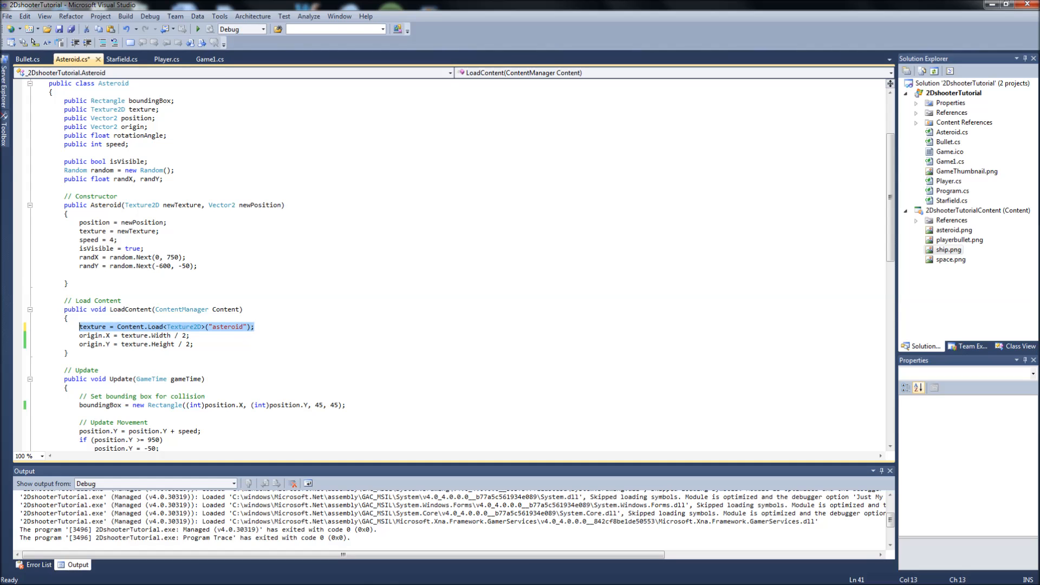
{"action": "key", "text": "Delete"}
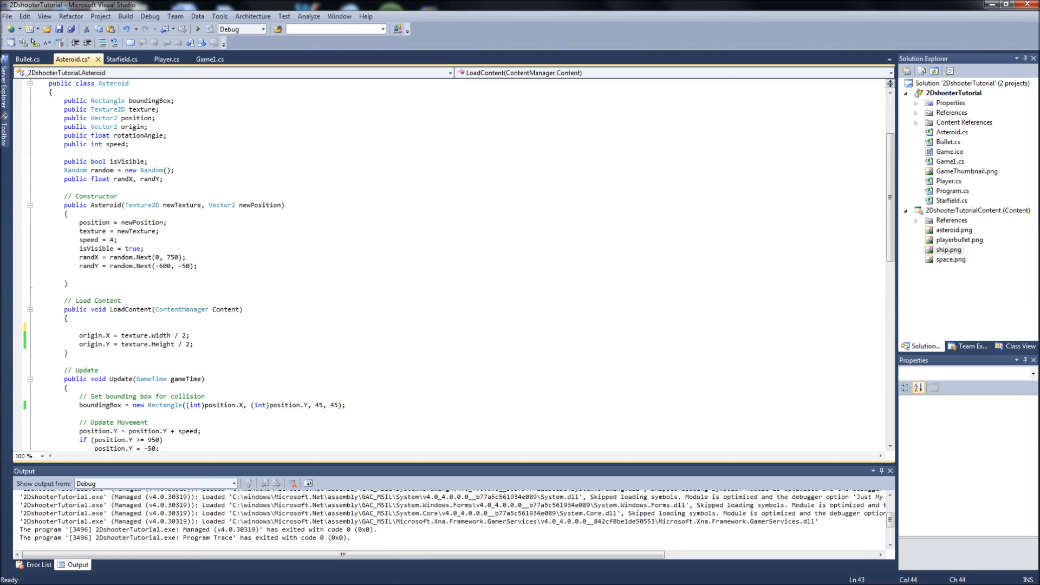
{"action": "left_click_drag", "start_coordinate": [85, 335], "coordinate": [193, 345]}
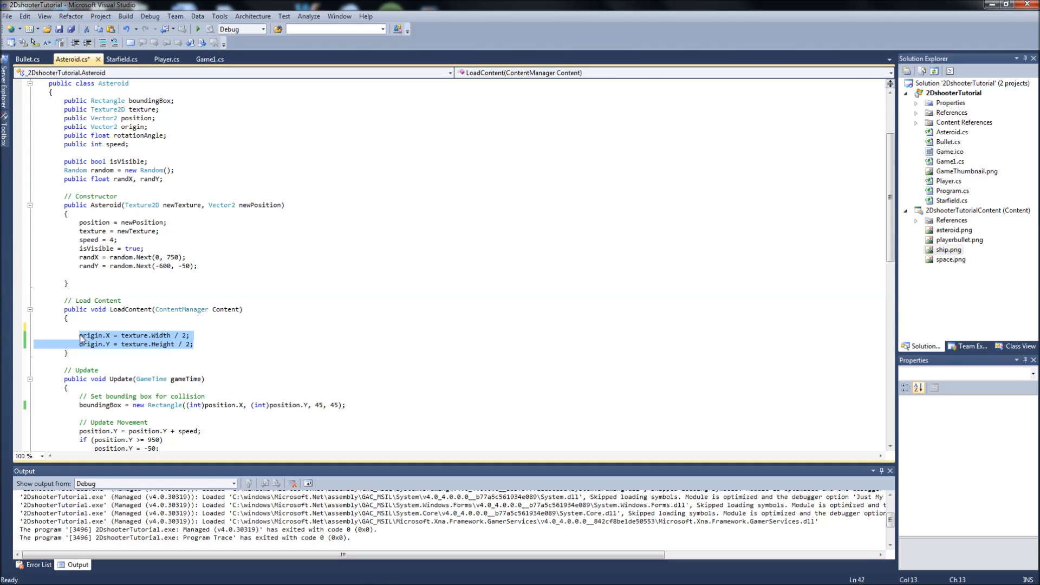
{"action": "key", "text": "Delete"}
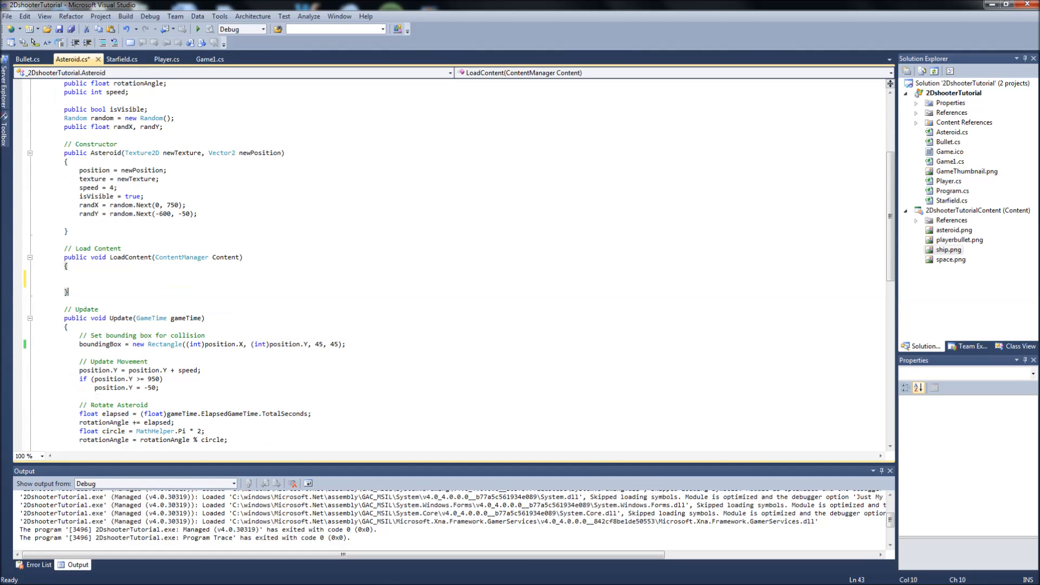
{"action": "mouse_move", "coordinate": [164, 344]}
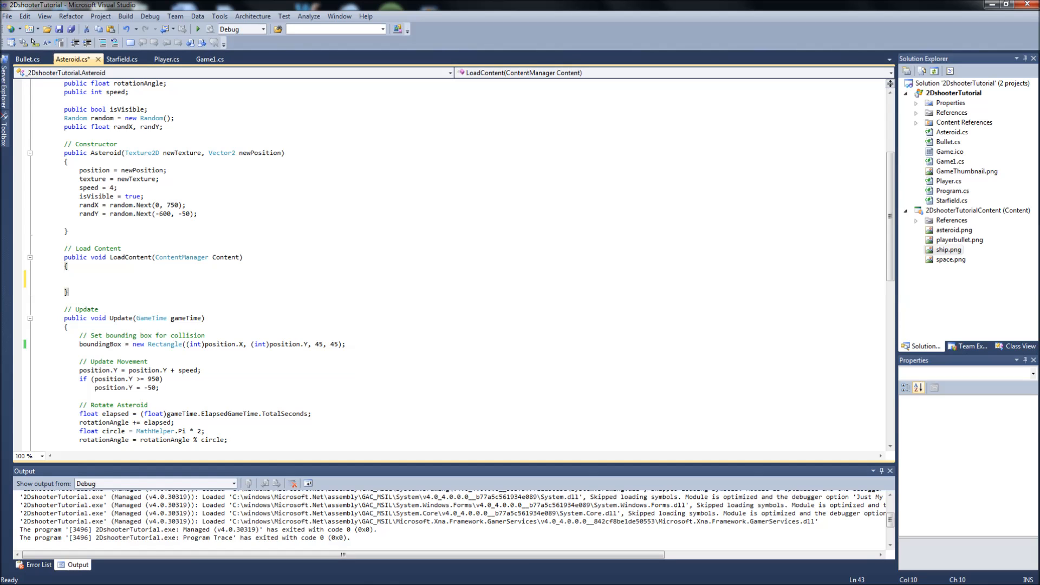
Paste the origin.X and origin.Y lines into Update below boundingBox with a rotation comment.
{"action": "left_click", "coordinate": [81, 355]}
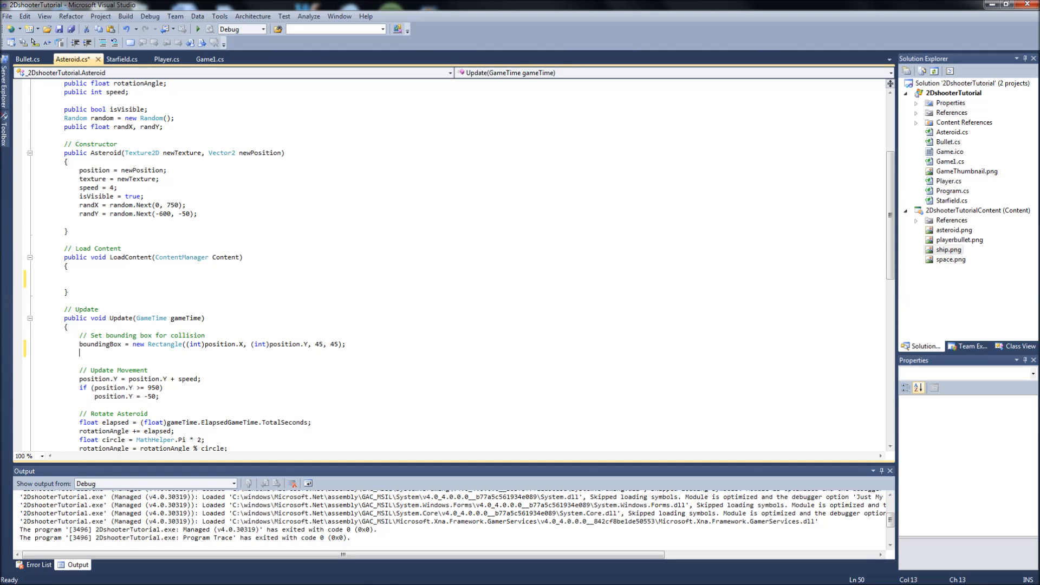
{"action": "type", "text": "origin.X = texture.Width / 2;"}
{"action": "type", "text": "// Updating Origin fo"}
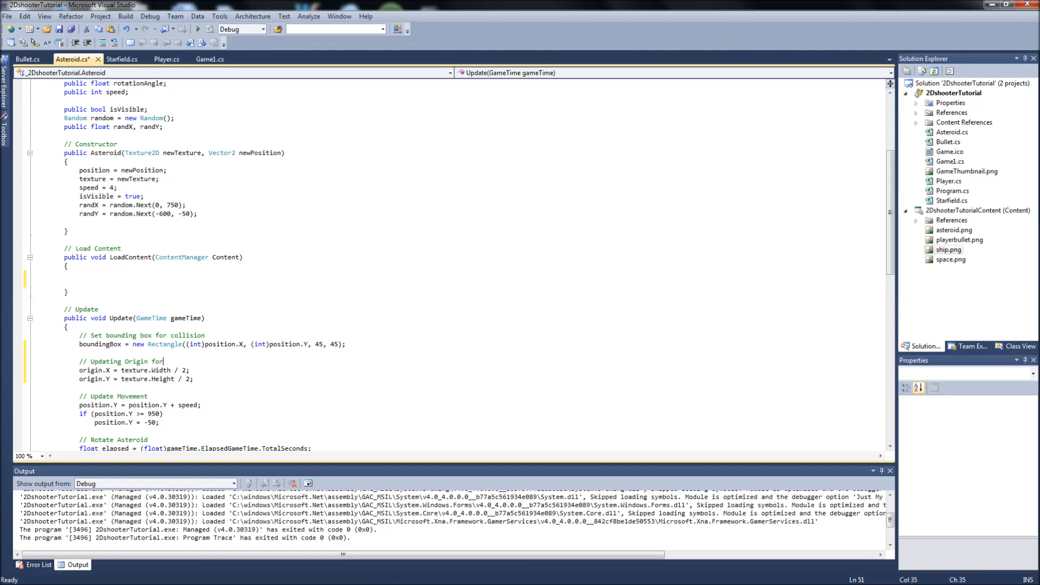
{"action": "type", "text": "rotation"}
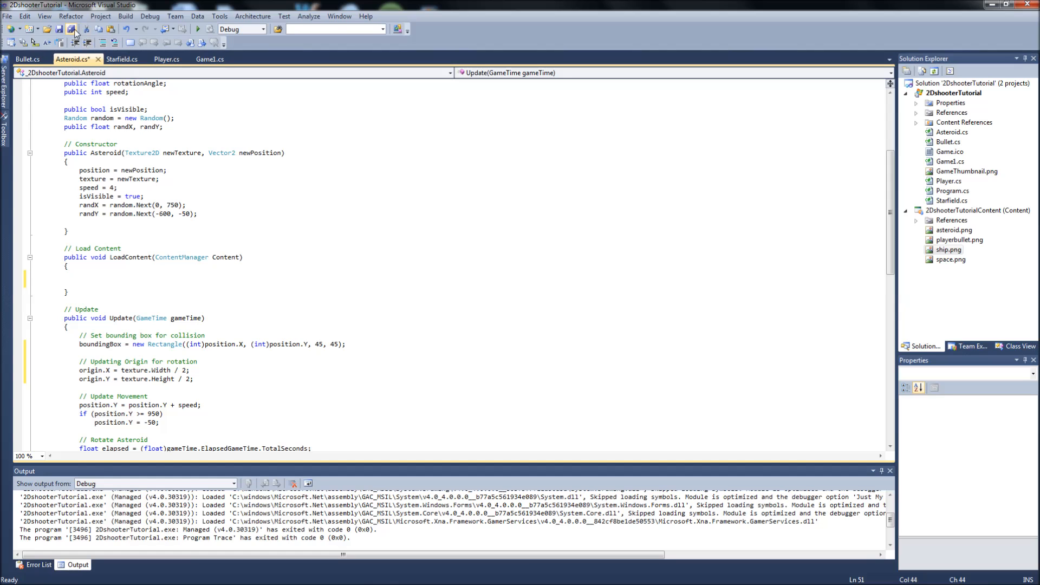
Save all files, test-run the falling asteroids, then save the compacted Asteroid code.
{"action": "left_click", "coordinate": [70, 30]}
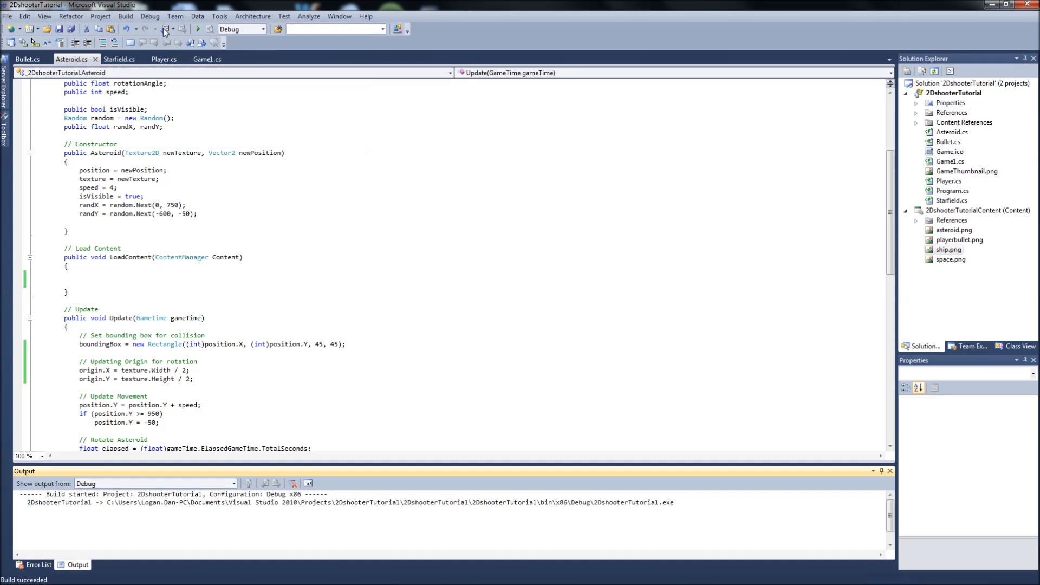
{"action": "left_click", "coordinate": [192, 29]}
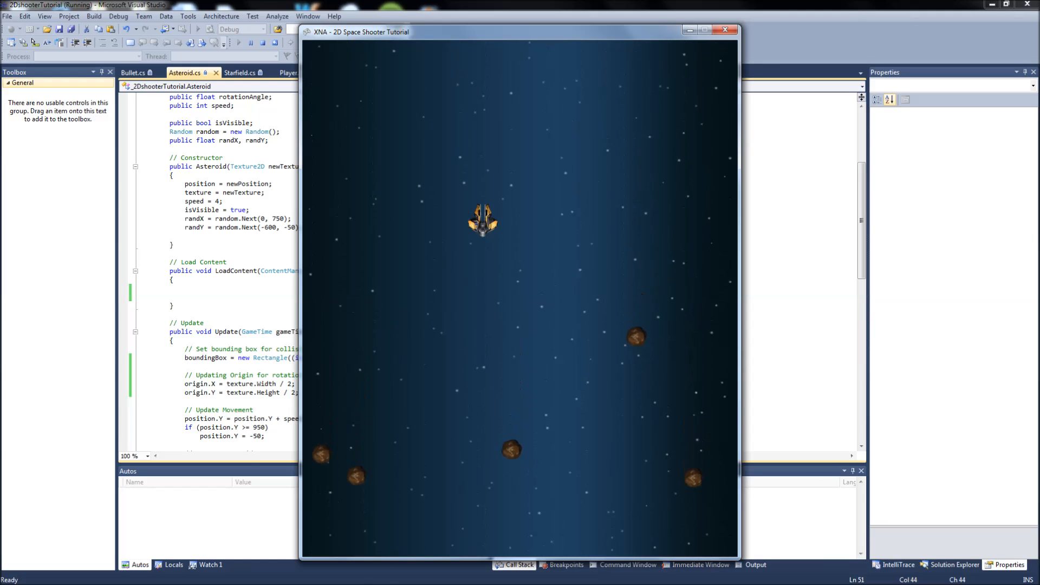
{"action": "left_click", "coordinate": [724, 31]}
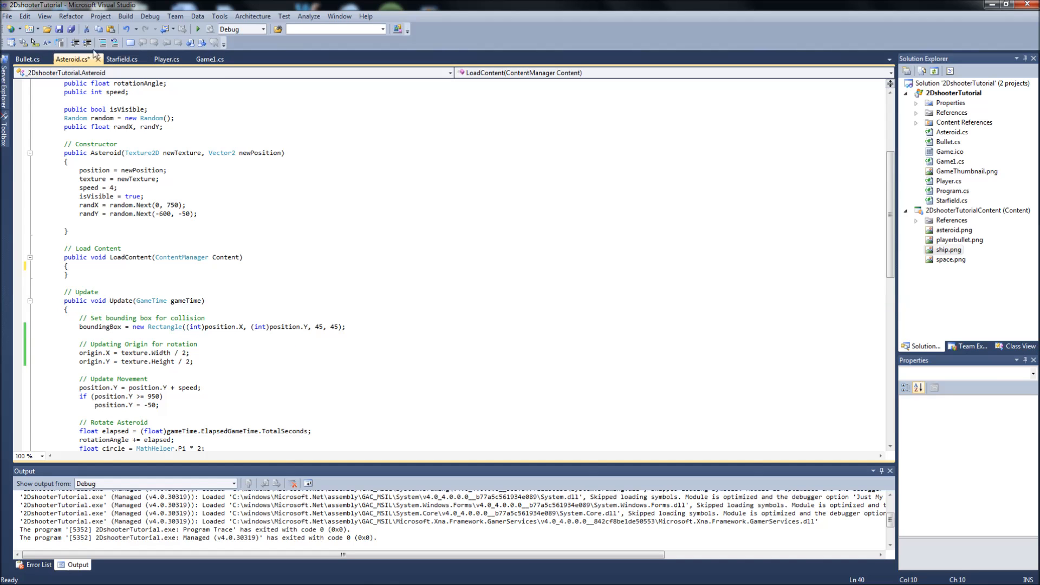
{"action": "key", "text": "Ctrl+S"}
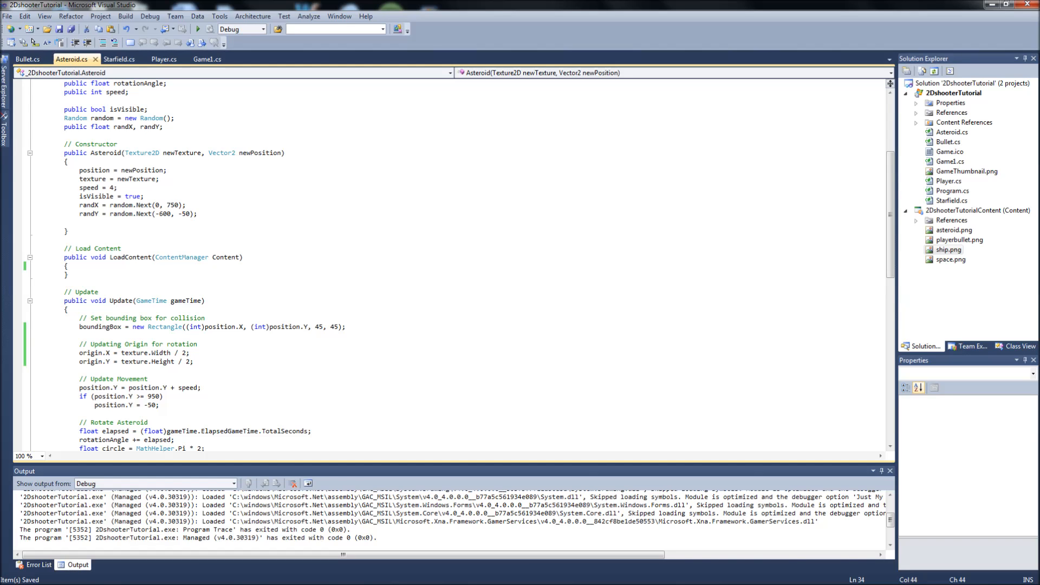
Raise Player's bulletDelay from 5 to 20 in the constructor and Shoot(), then run the game.
{"action": "left_click", "coordinate": [164, 59]}
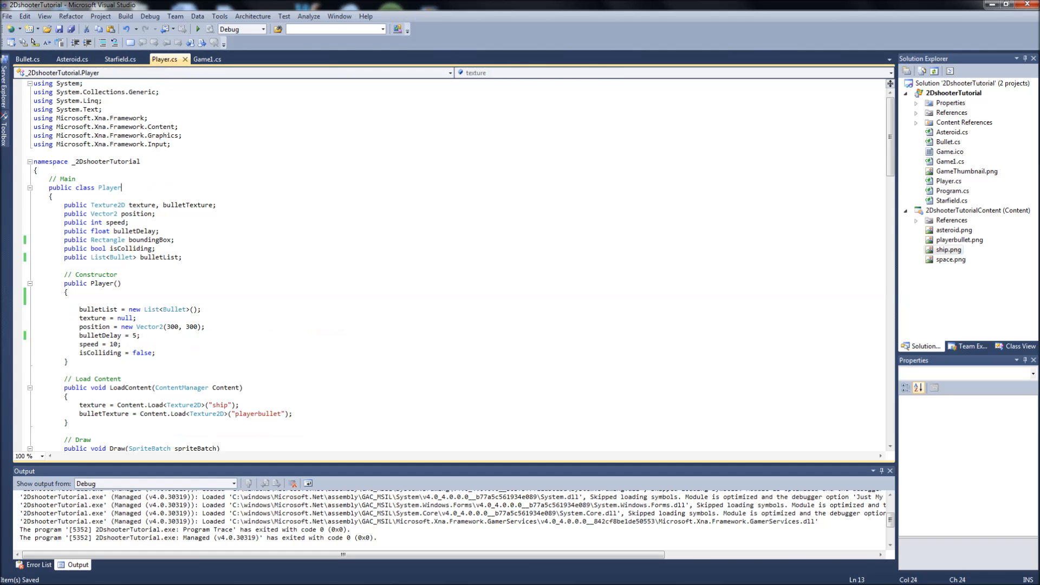
{"action": "scroll", "scroll_direction": "down", "scroll_amount": 3}
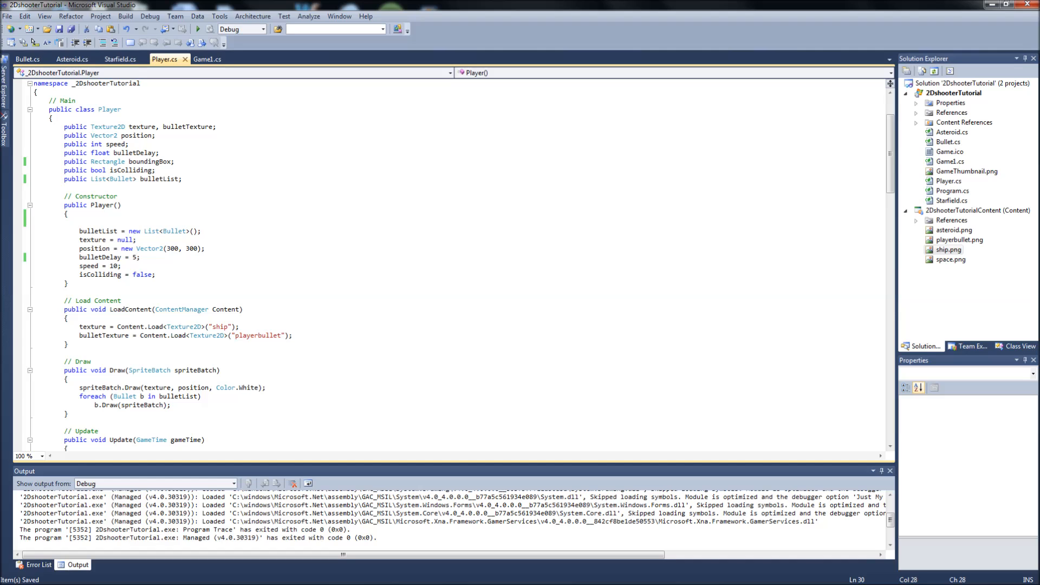
{"action": "type", "text": "20"}
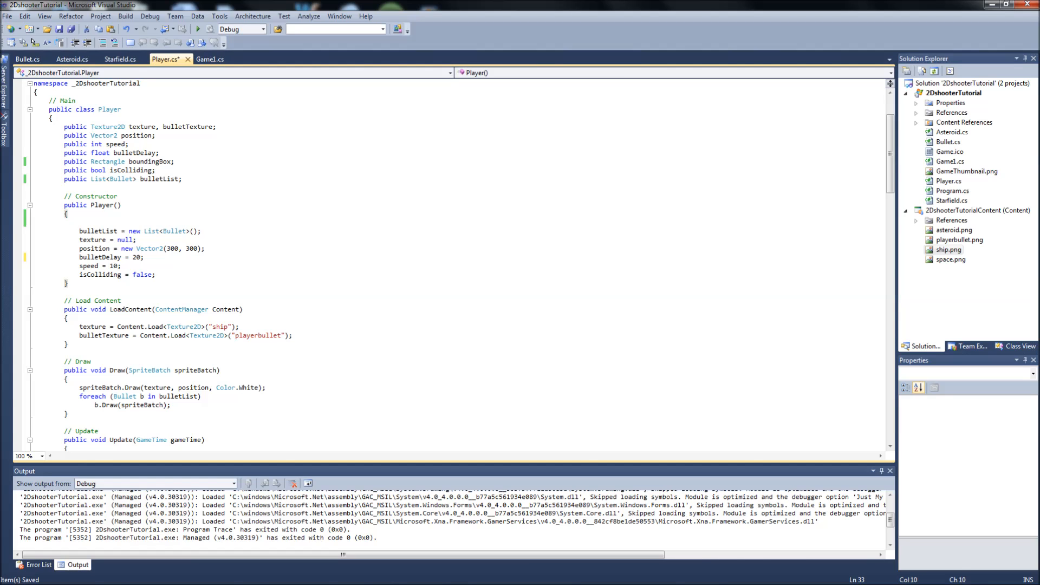
{"action": "scroll", "scroll_direction": "down", "scroll_amount": 3}
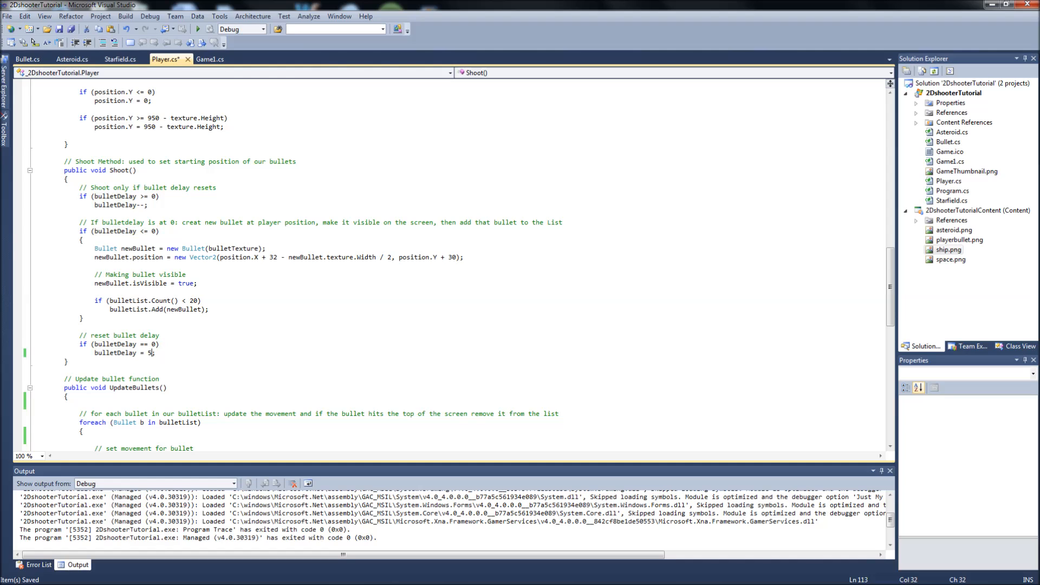
{"action": "type", "text": "0"}
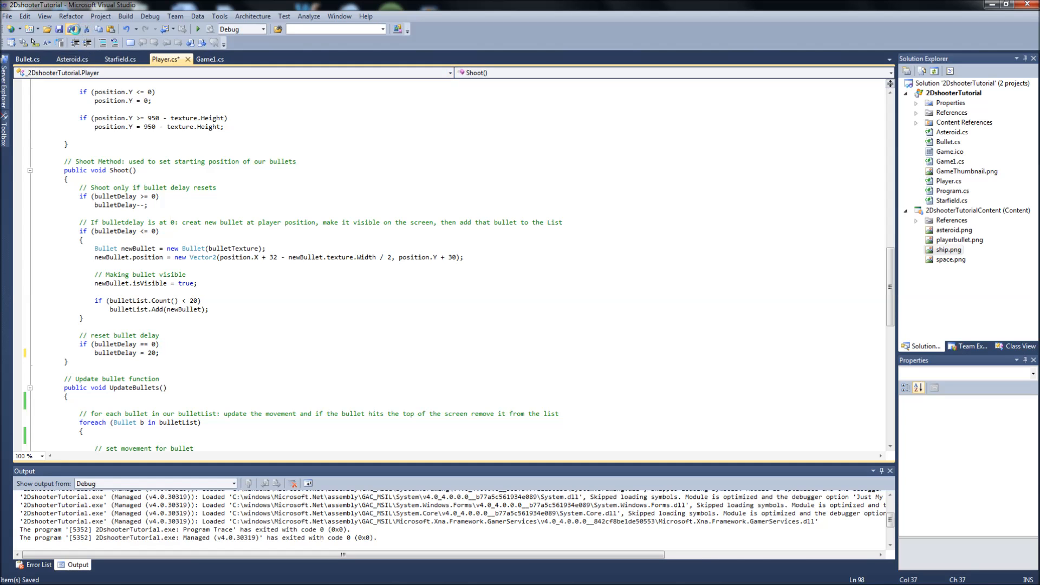
{"action": "left_click", "coordinate": [194, 29]}
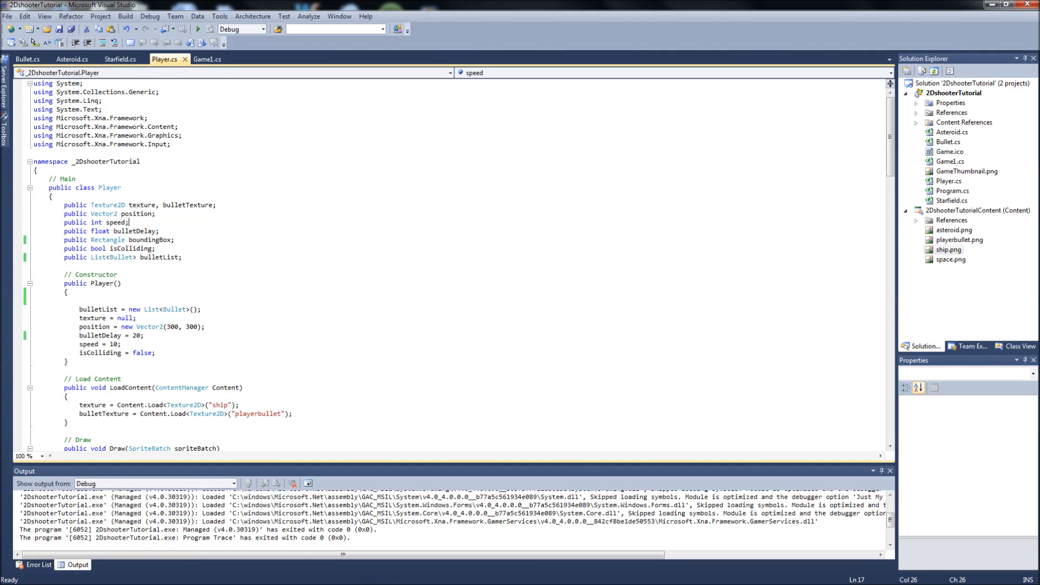
Scroll through Player.cs and start a '// B' comment above Fire Bullets in Update.
{"action": "double_click", "coordinate": [152, 239]}
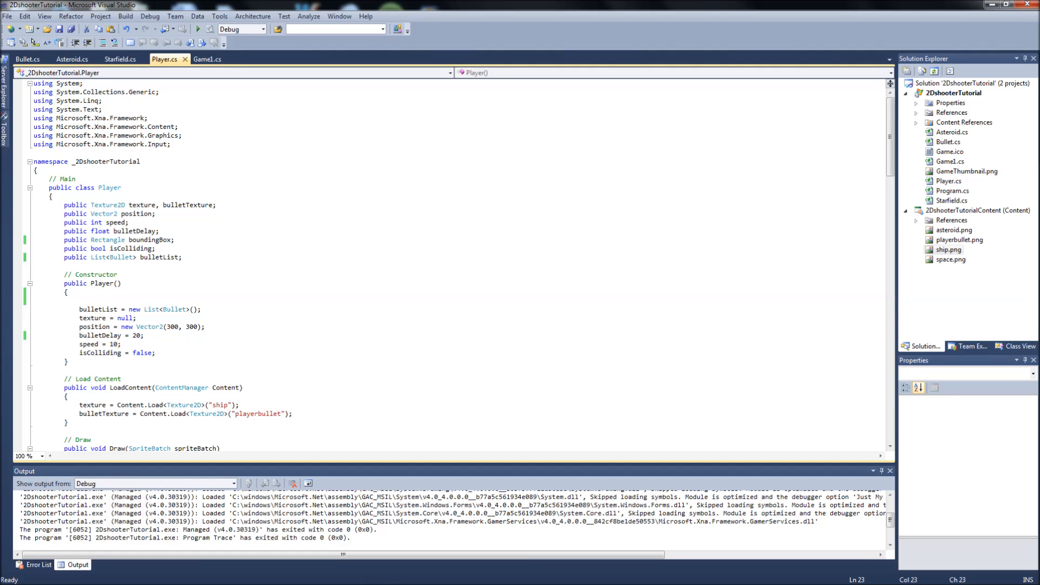
{"action": "scroll", "scroll_direction": "down", "scroll_amount": 3}
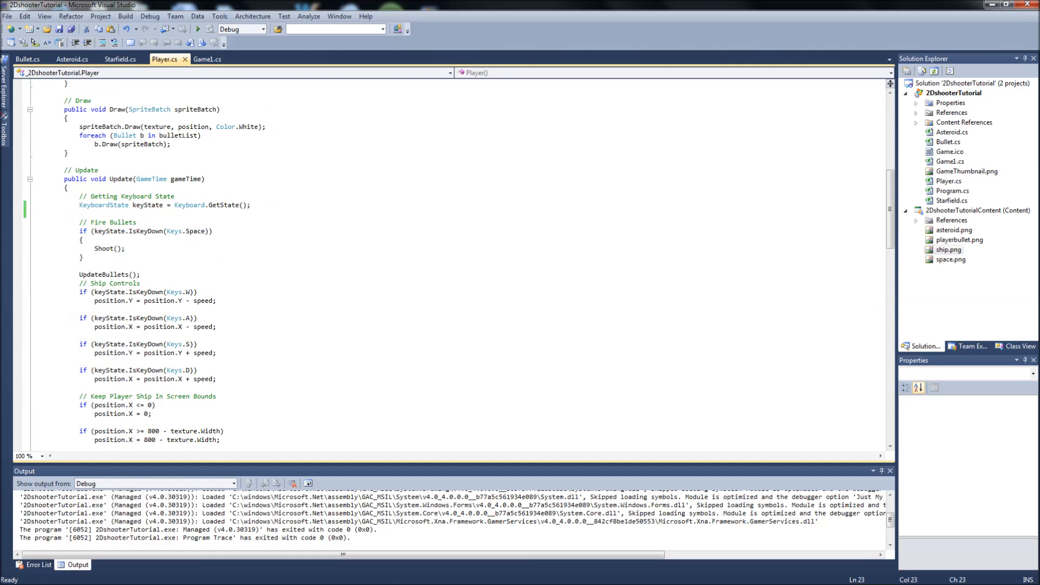
{"action": "scroll", "scroll_direction": "down", "scroll_amount": 3}
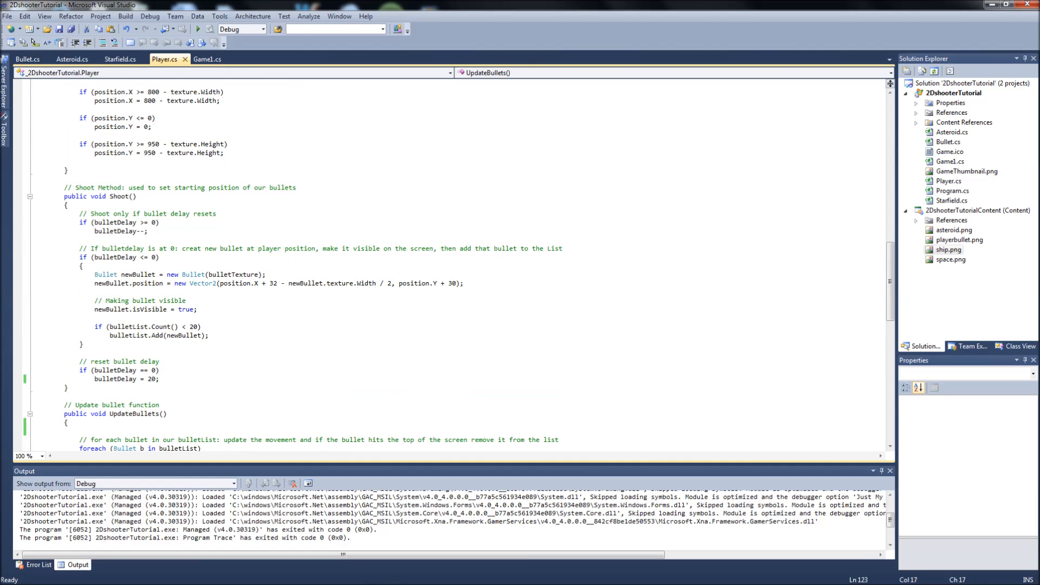
{"action": "scroll", "scroll_direction": "up", "scroll_amount": 3}
{"action": "type", "text": "// B"}
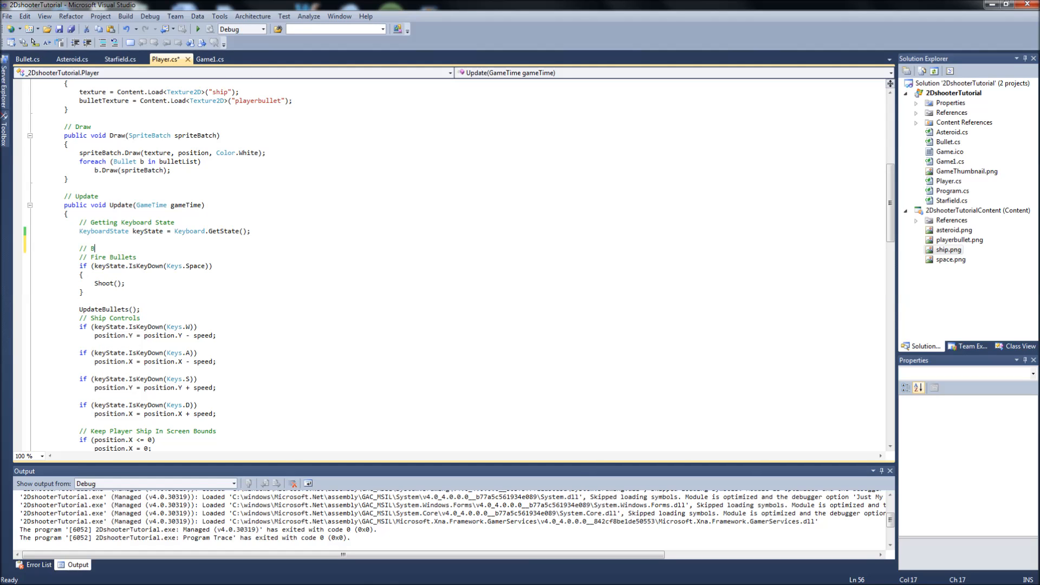
Add the '// BoundingBox for our Playership' comment and begin the boundingBox = new Rectangle line.
{"action": "type", "text": "oundingBox for our p"}
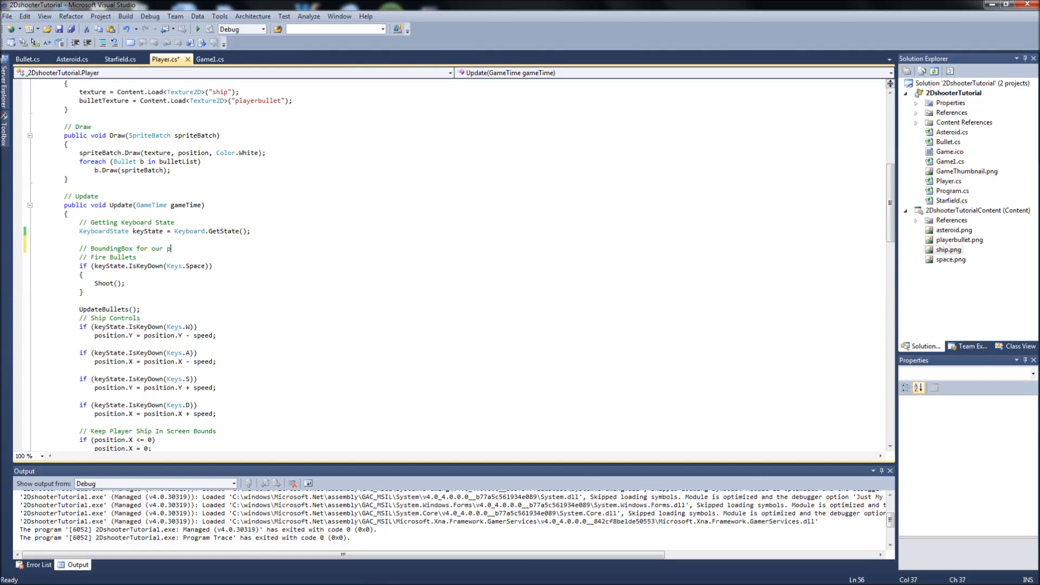
{"action": "type", "text": "layership"}
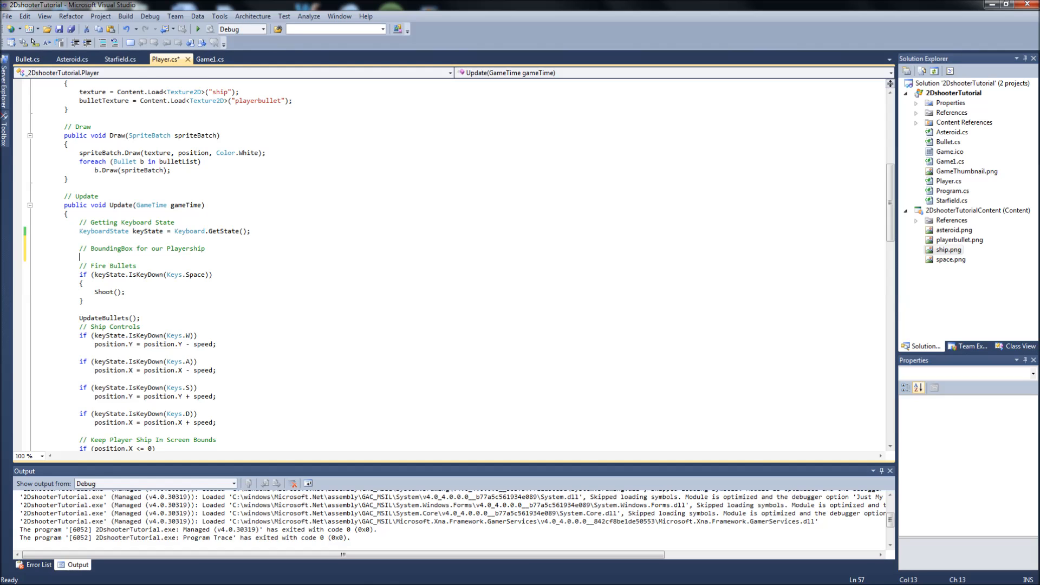
{"action": "type", "text": "boundingBox"}
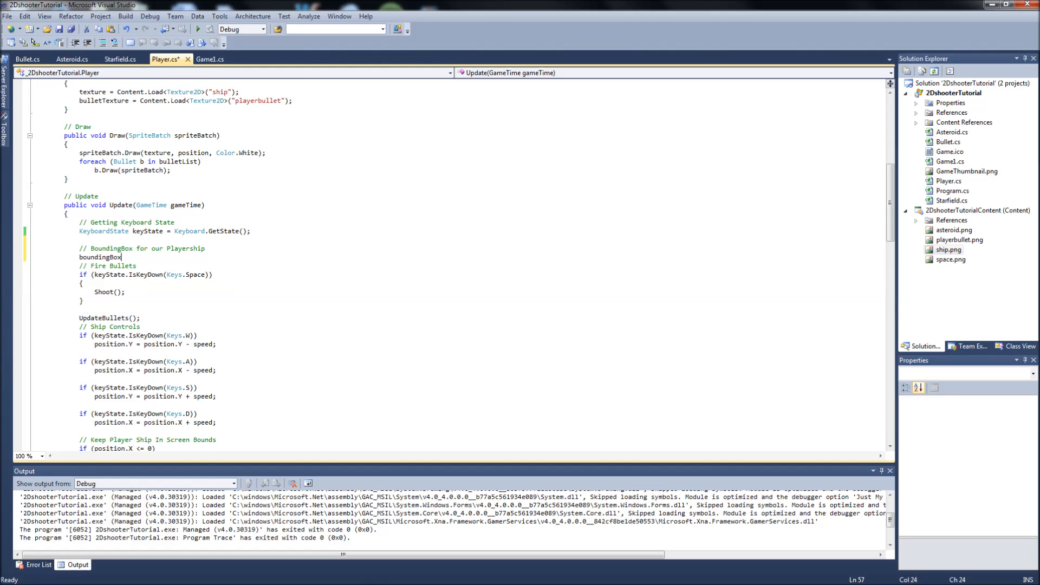
{"action": "type", "text": "= new R"}
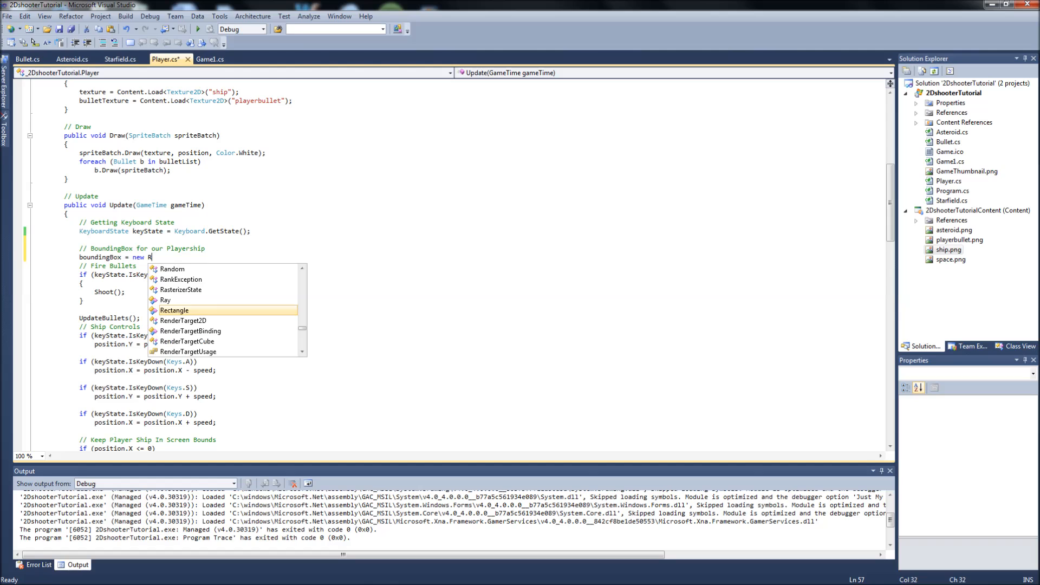
{"action": "type", "text": "Rectangle("}
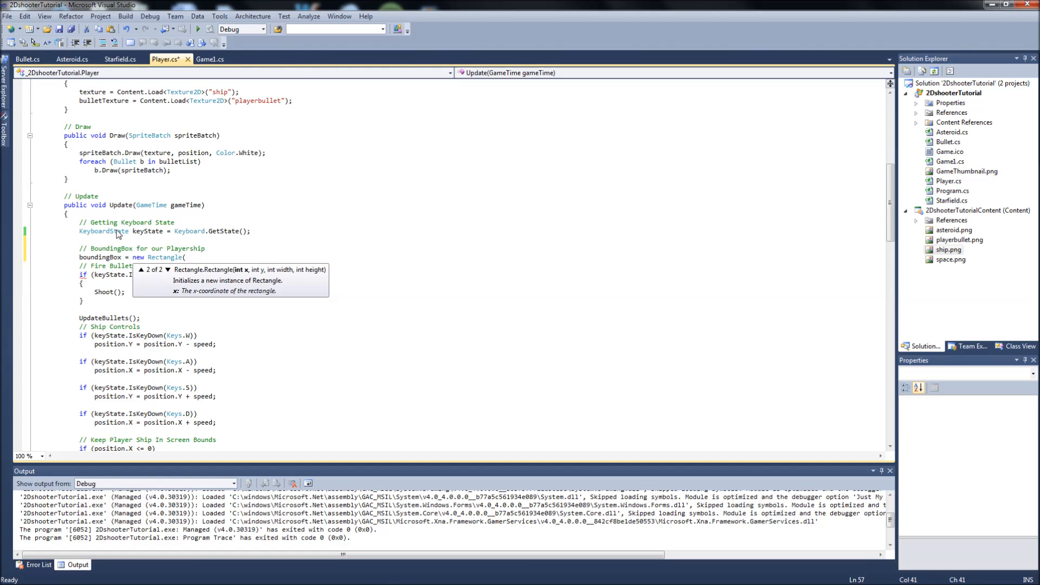
Complete the Rectangle with (int)position.X, (int)position.Y, texture.Width and texture.Height.
{"action": "type", "text": "("}
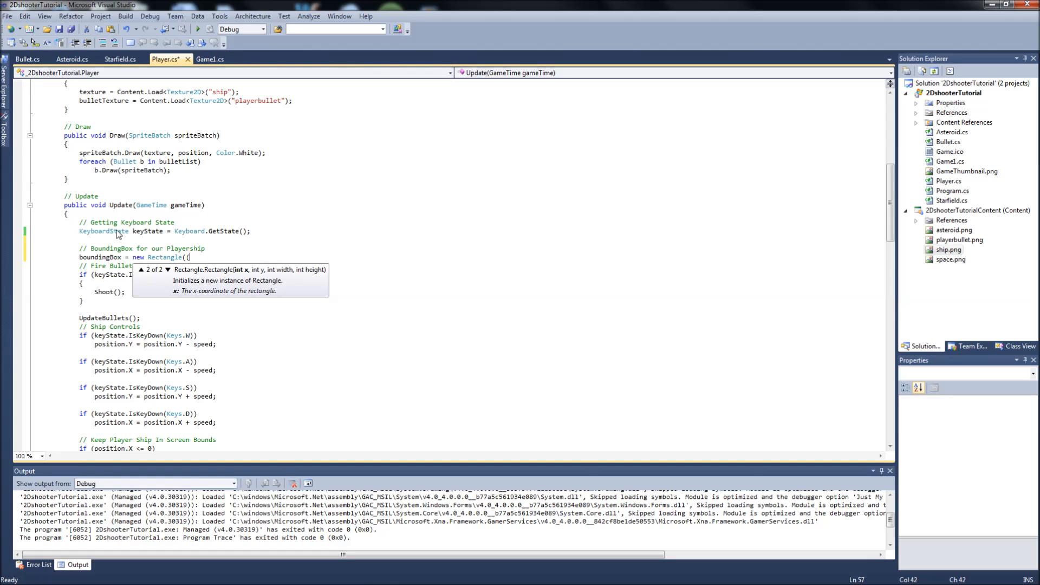
{"action": "type", "text": "int)"}
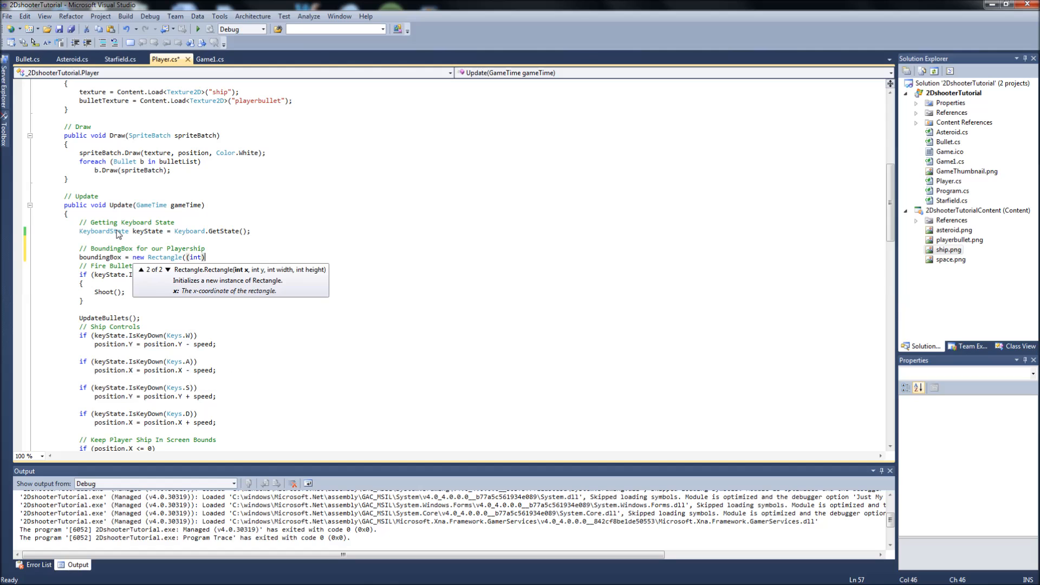
{"action": "type", "text": "position.X,"}
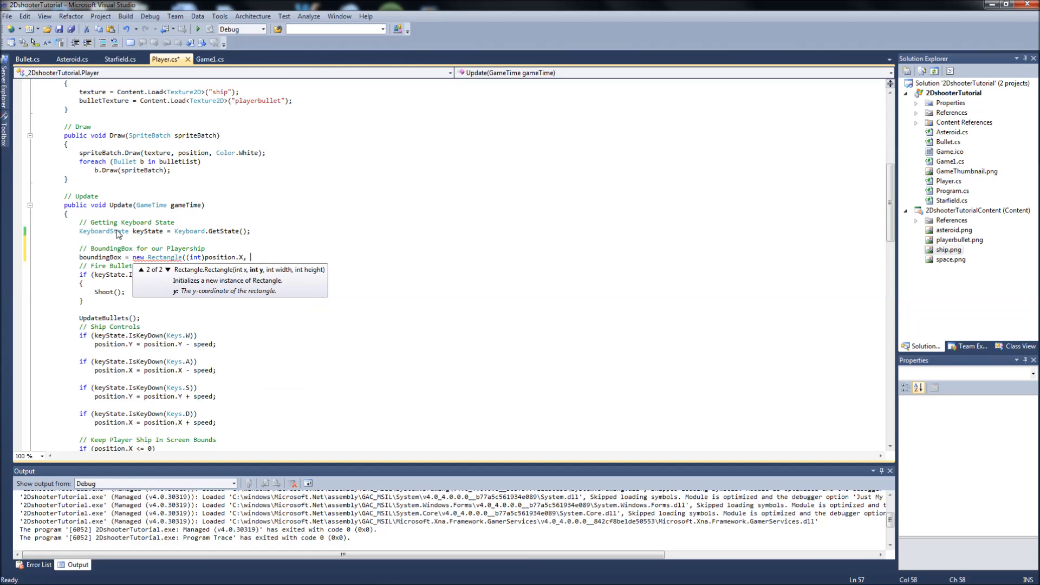
{"action": "type", "text": "("}
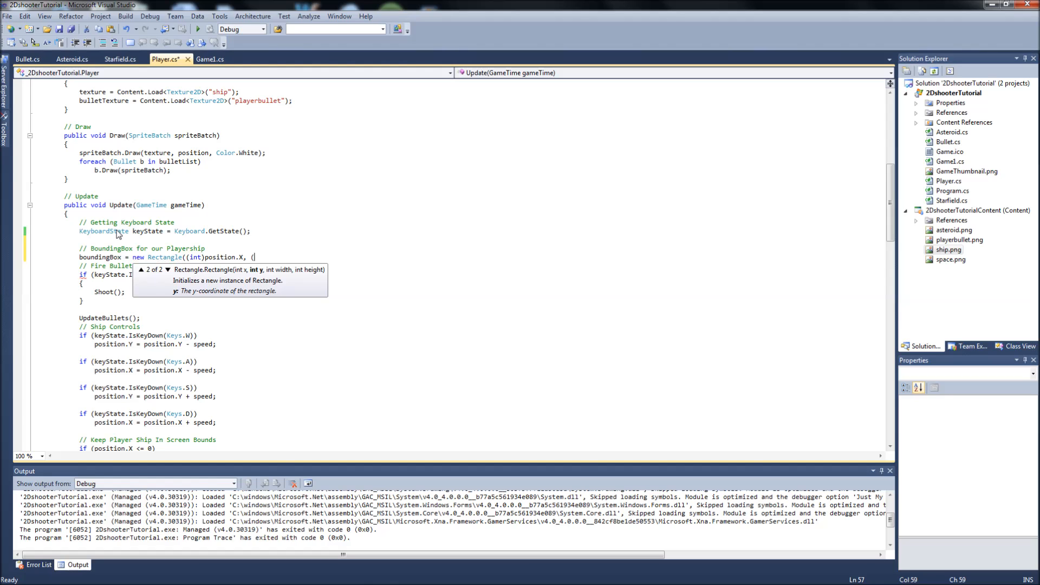
{"action": "type", "text": "int)"}
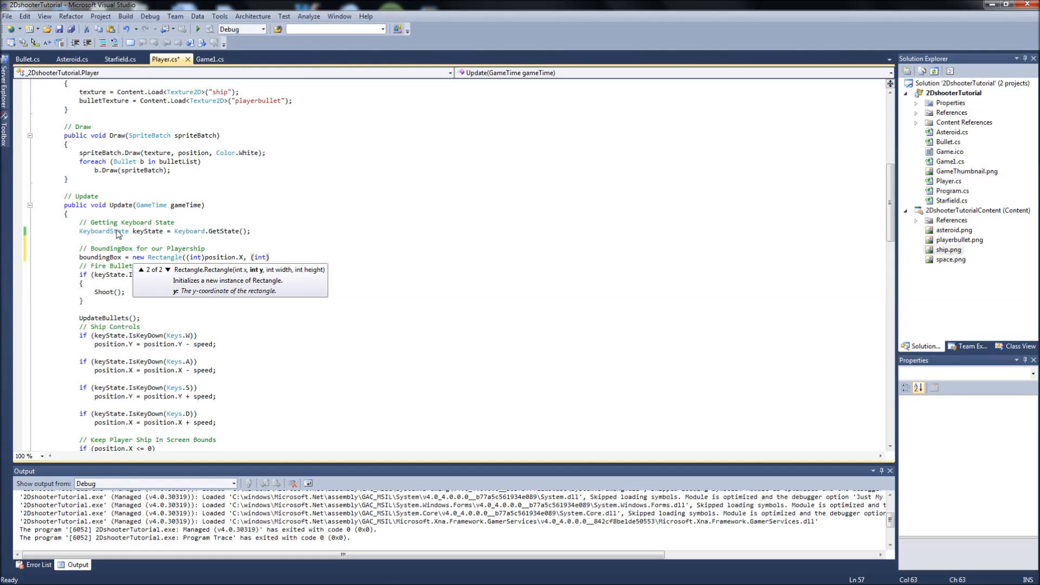
{"action": "type", "text": "position.Y,"}
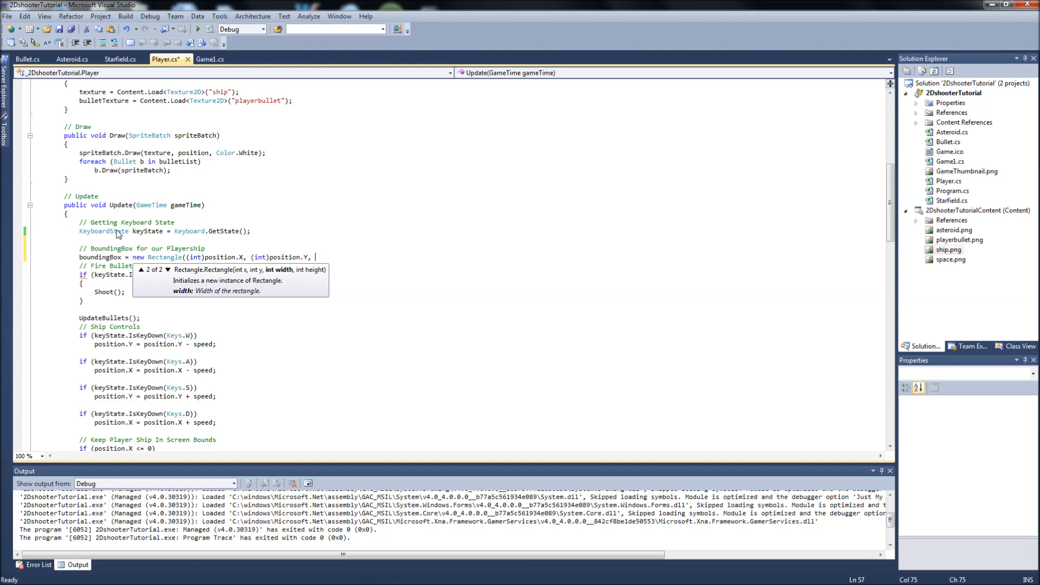
{"action": "type", "text": "texture.Width"}
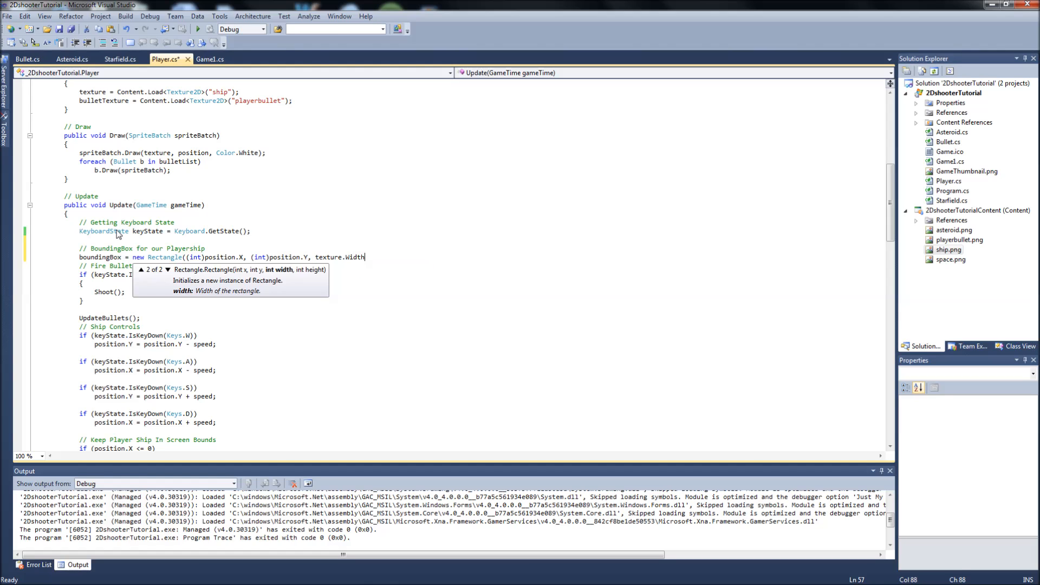
{"action": "type", "text": ", t"}
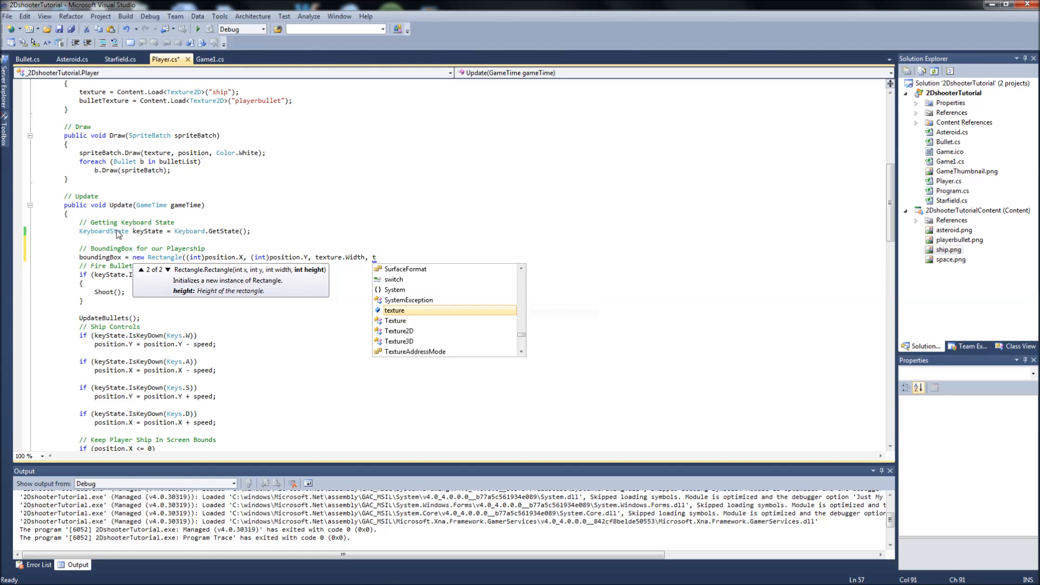
{"action": "type", "text": "exture.Height);"}
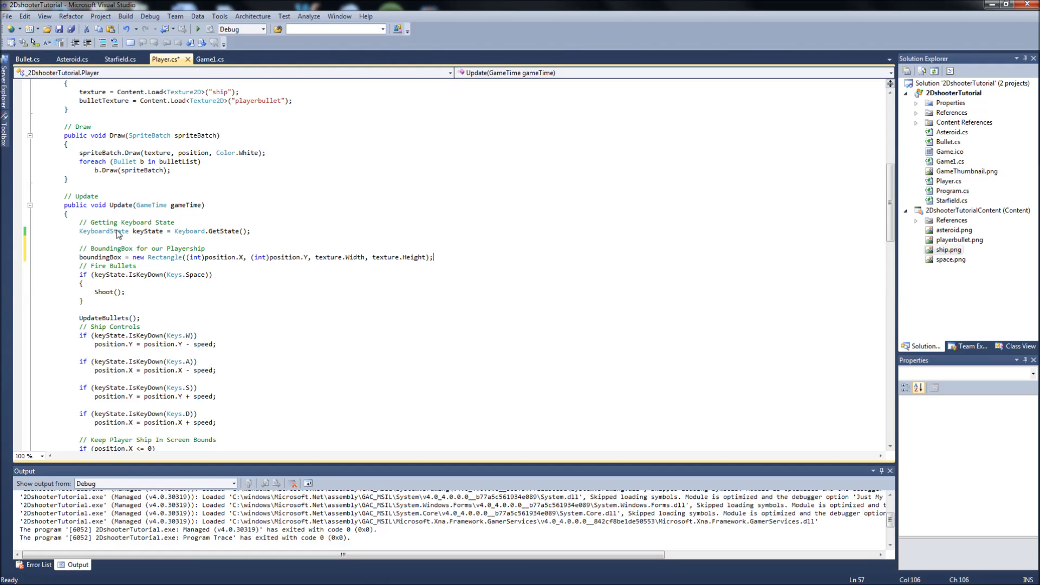
{"action": "key", "text": "Enter"}
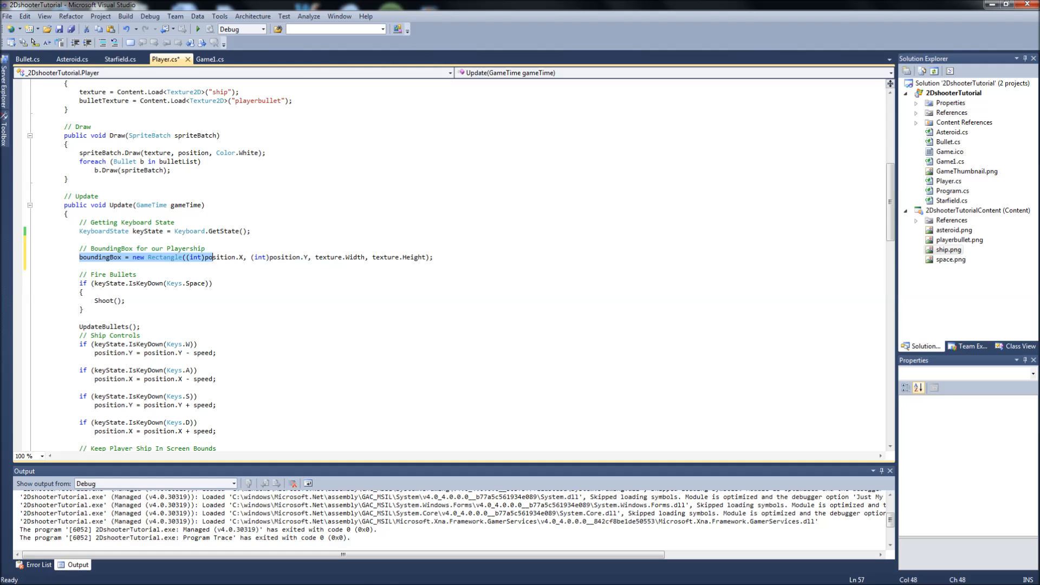
Scroll to UpdateBullets and select the foreach line over bulletList.
{"action": "scroll", "scroll_direction": "down", "scroll_amount": 3}
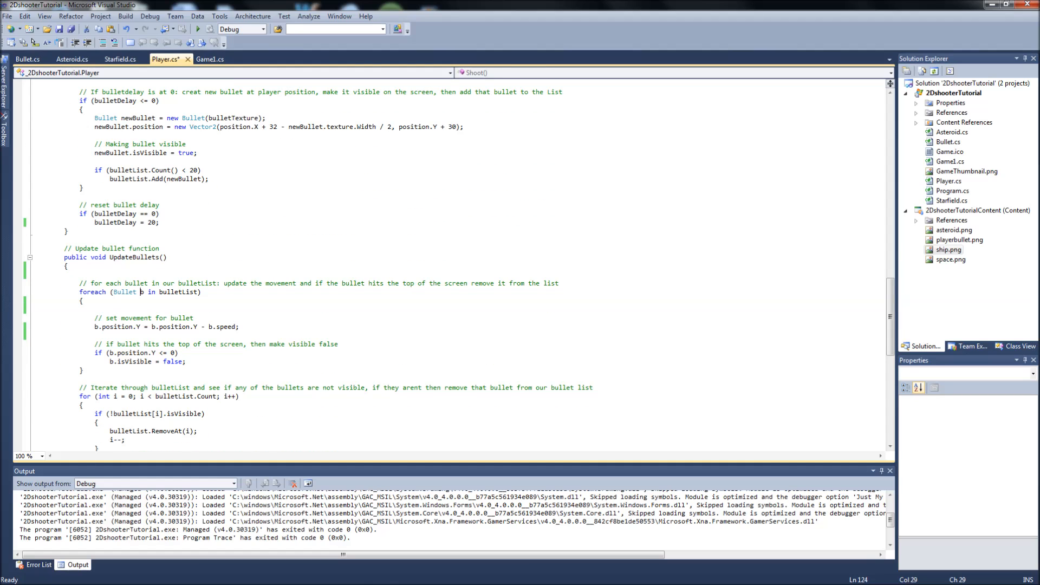
{"action": "left_click", "coordinate": [123, 257]}
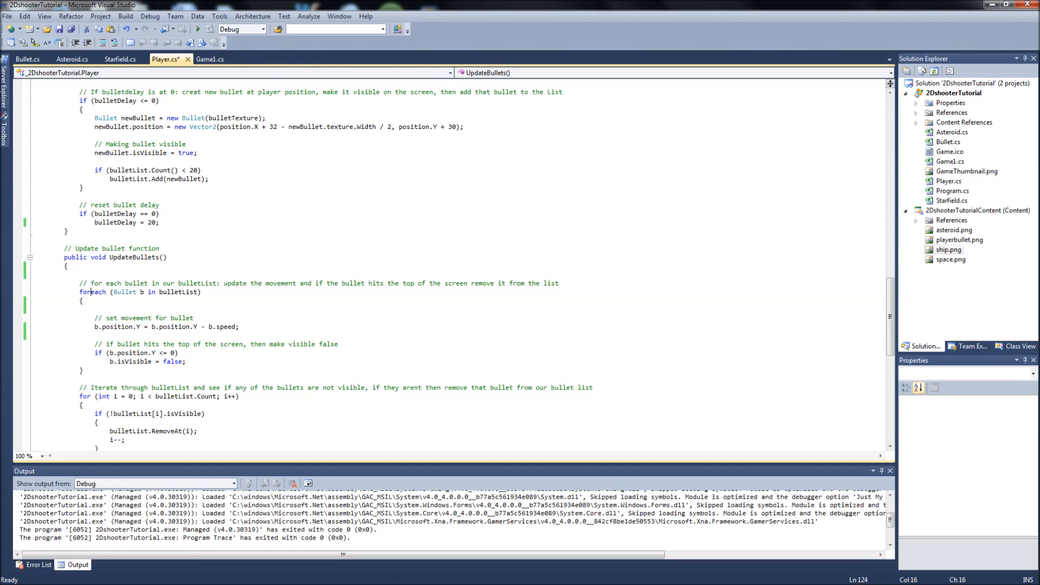
{"action": "left_click", "coordinate": [92, 283]}
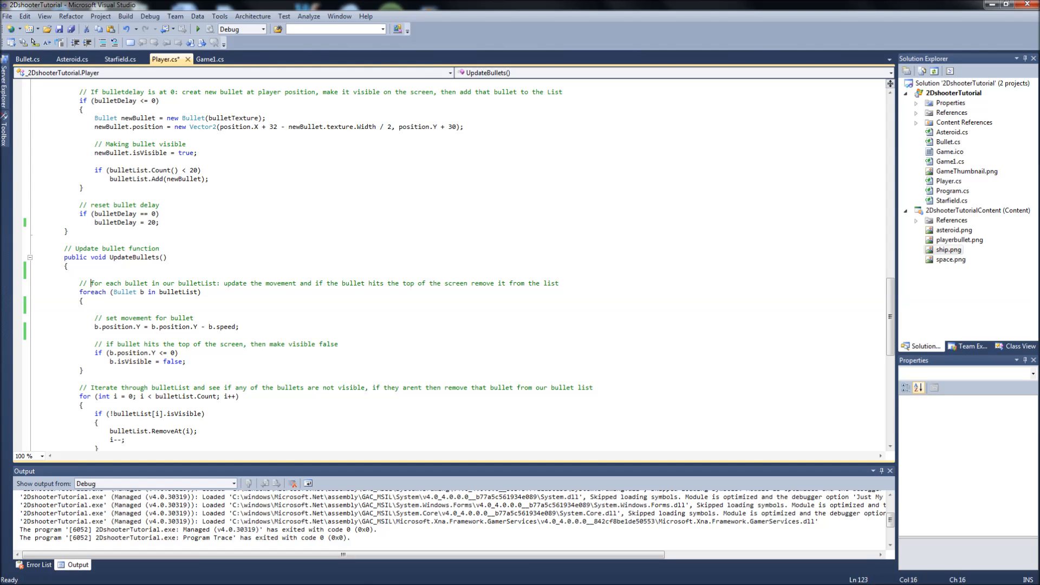
{"action": "left_click_drag", "start_coordinate": [89, 284], "coordinate": [297, 283]}
{"action": "type", "text": "f"}
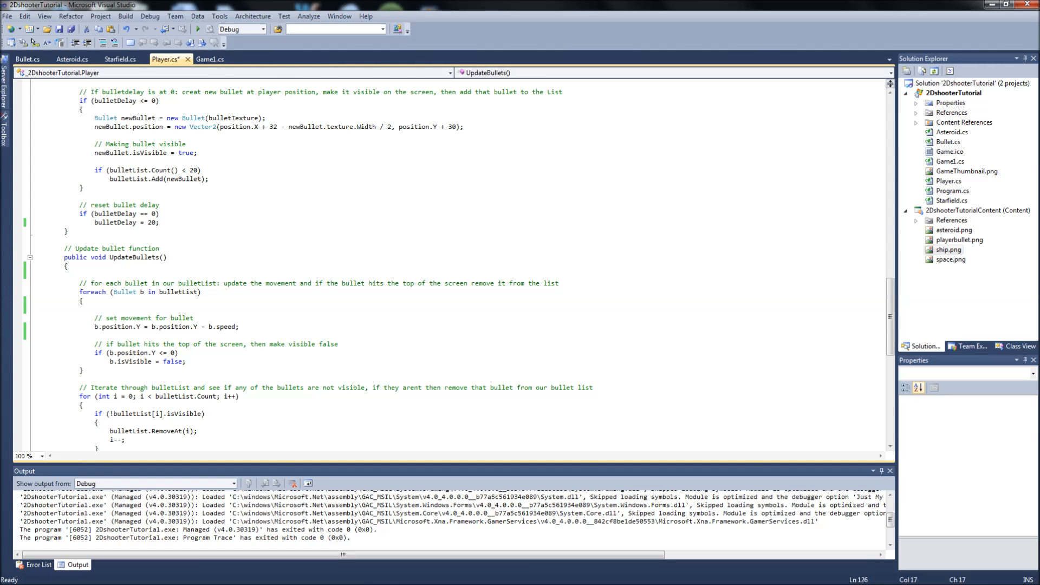
Set b.boundingBox to a new Rectangle from b.position X, Y and b.texture Width, Height.
{"action": "type", "text": "b."}
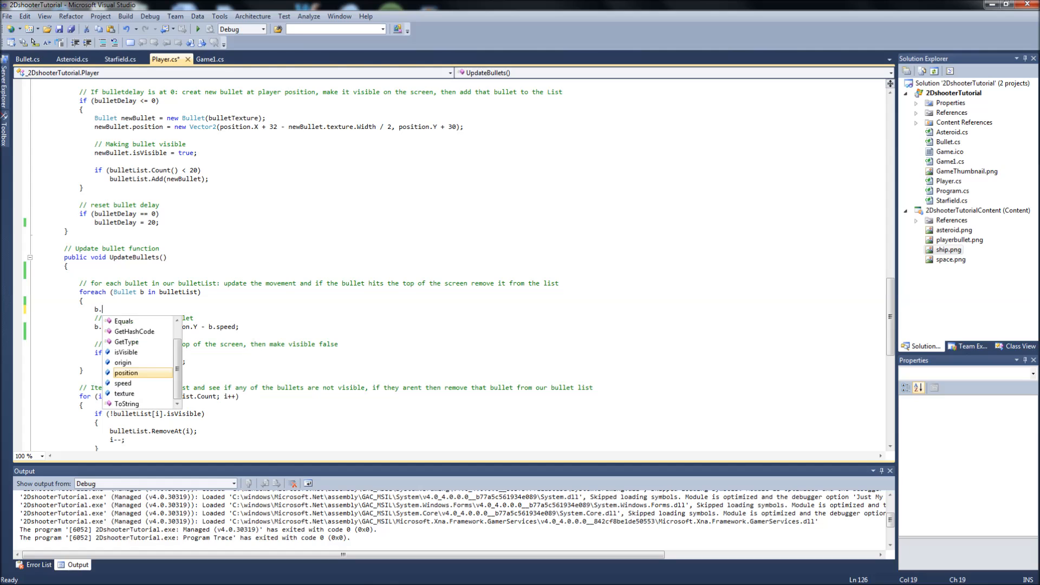
{"action": "type", "text": "boundingBox"}
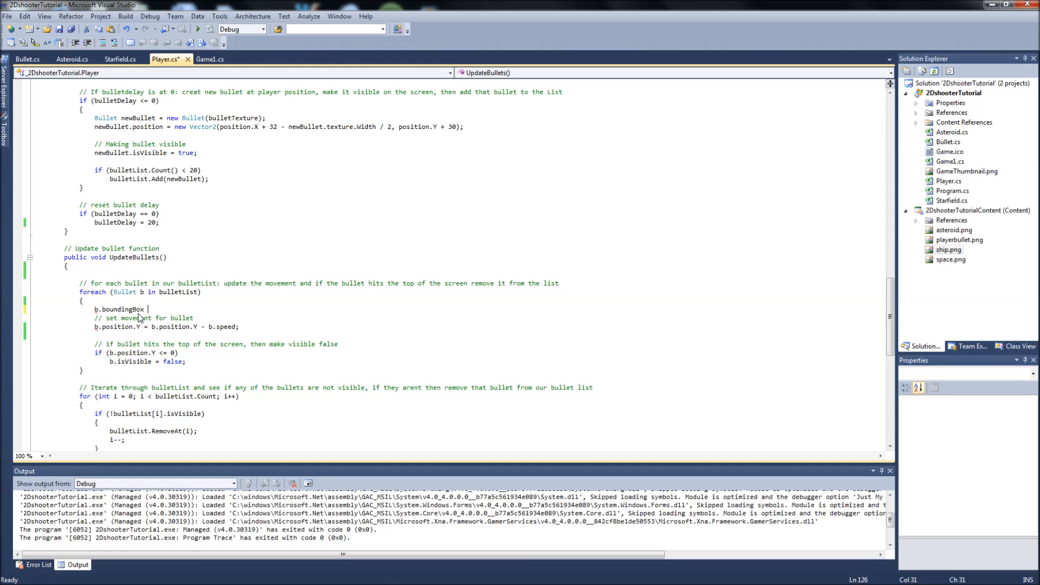
{"action": "type", "text": "= new"}
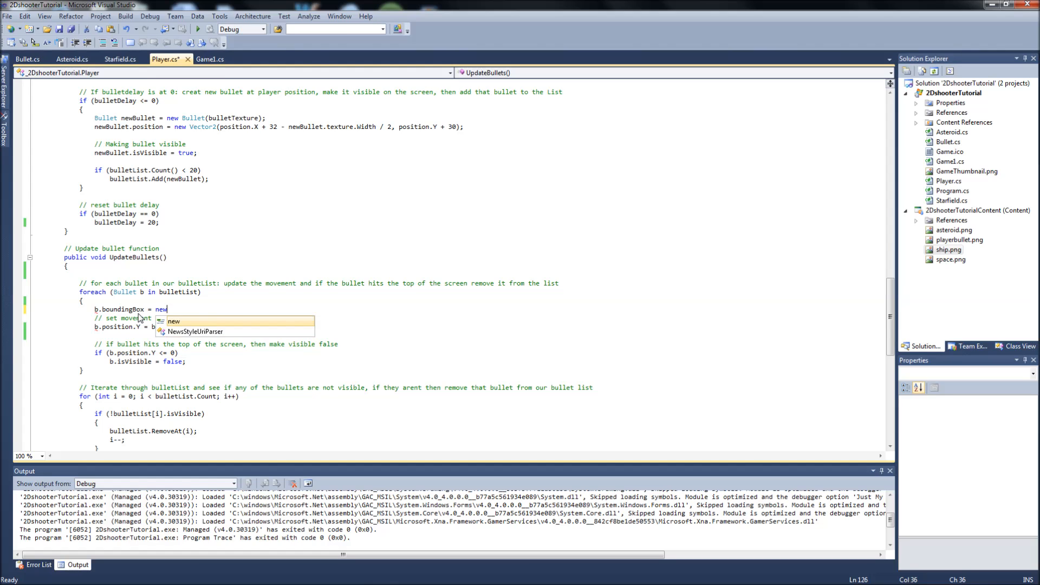
{"action": "type", "text": "Rectangle("}
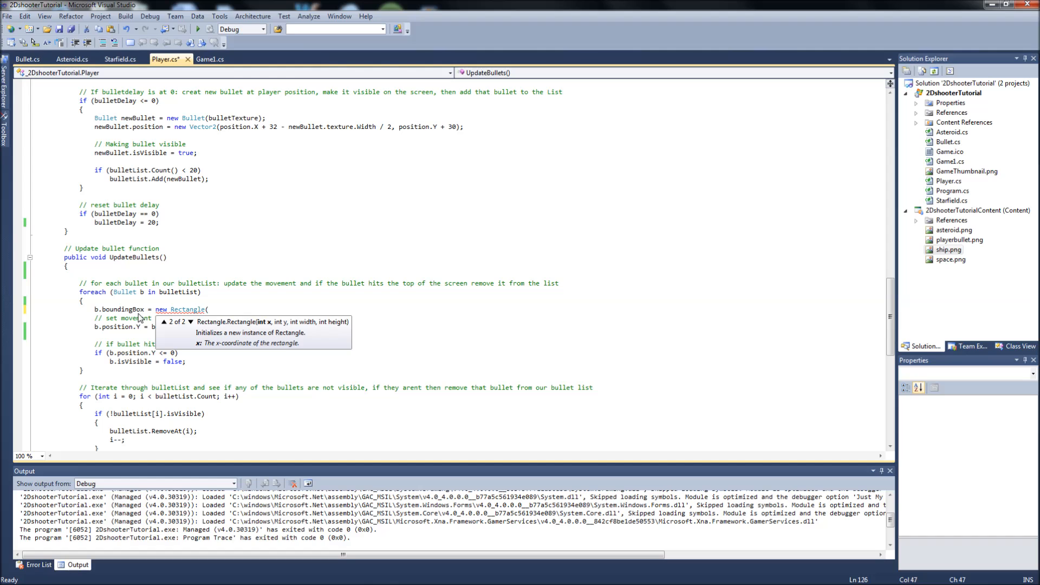
{"action": "type", "text": "("}
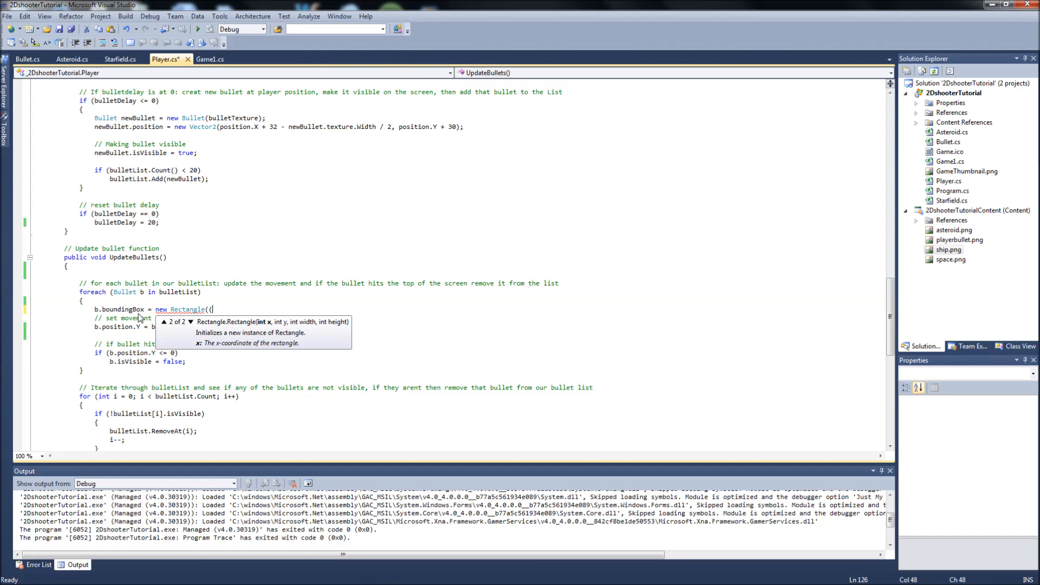
{"action": "type", "text": "int)"}
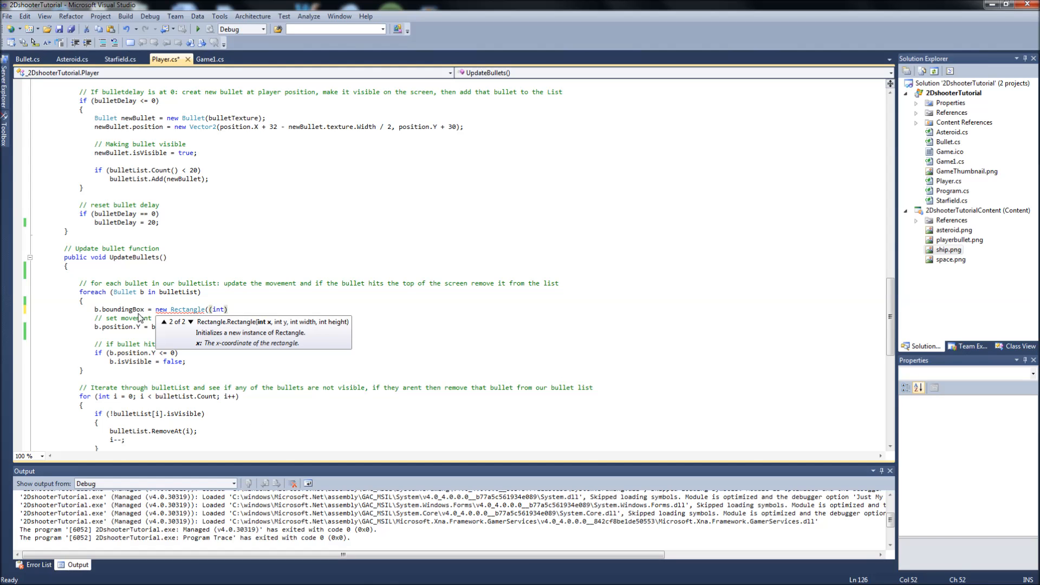
{"action": "type", "text": "b.position."}
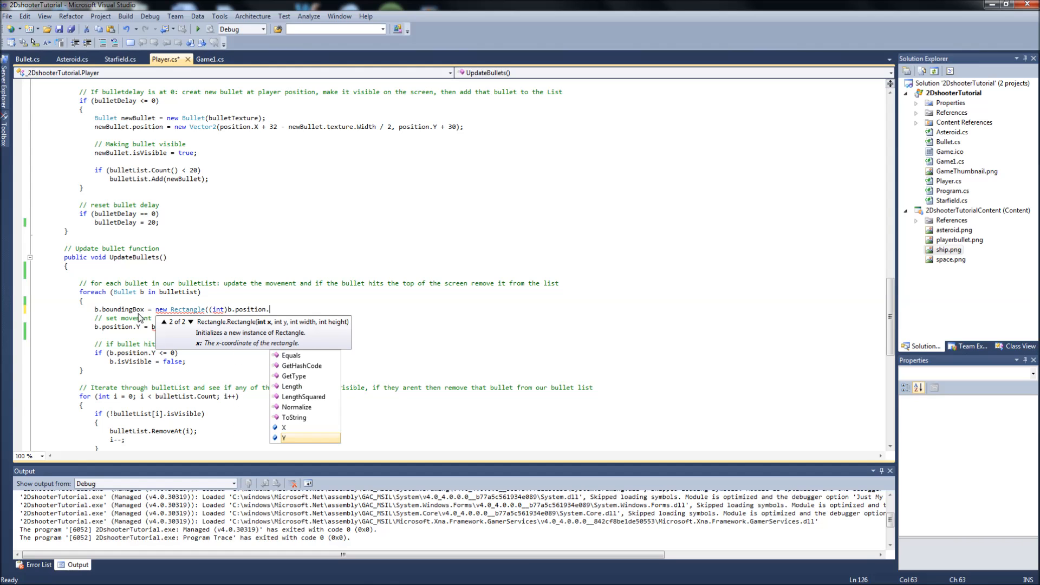
{"action": "type", "text": "X, (int)b.position."}
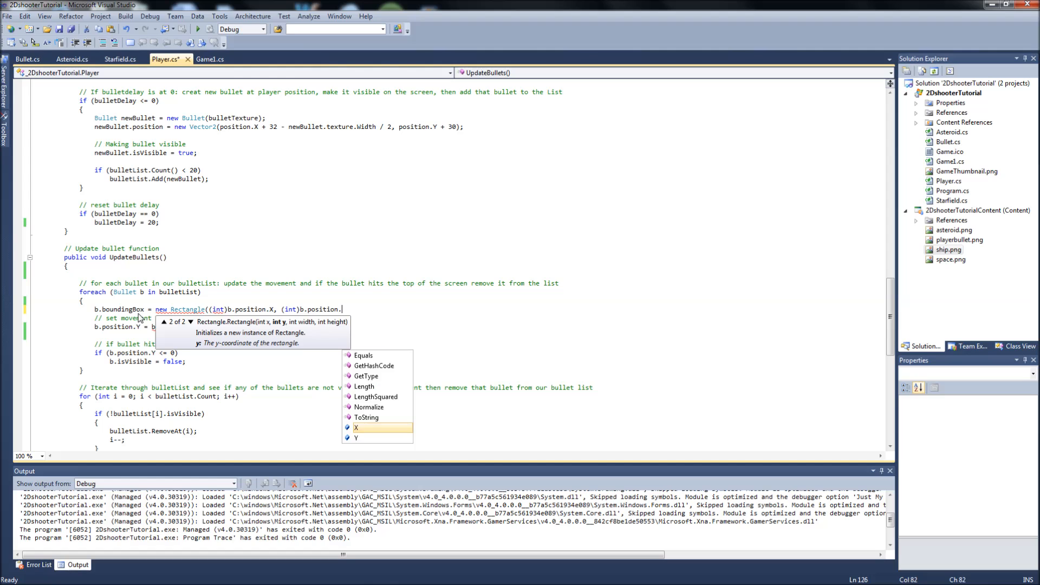
{"action": "type", "text": "Y, b.texture."}
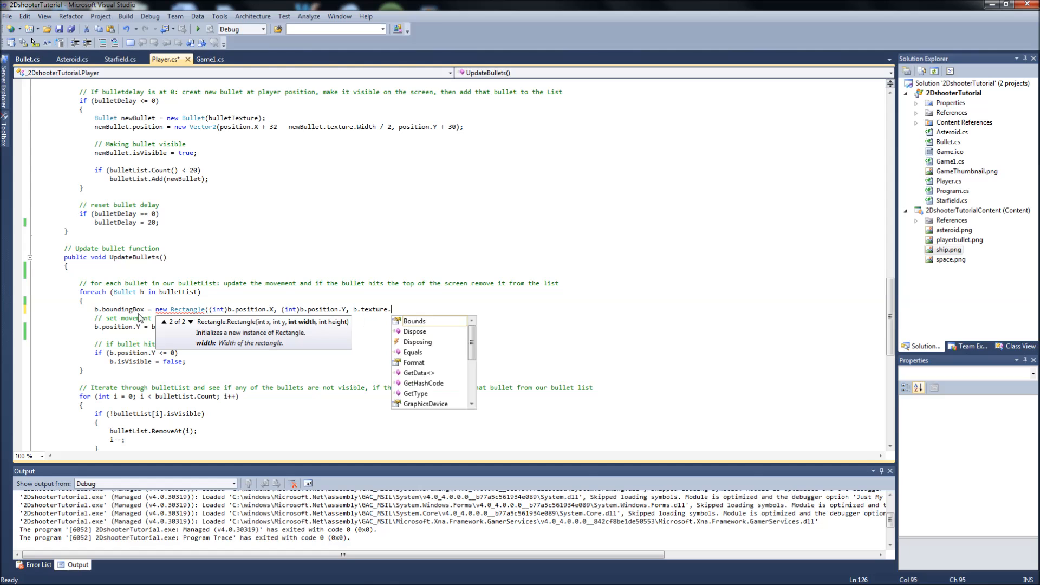
{"action": "type", "text": "Width, bu"}
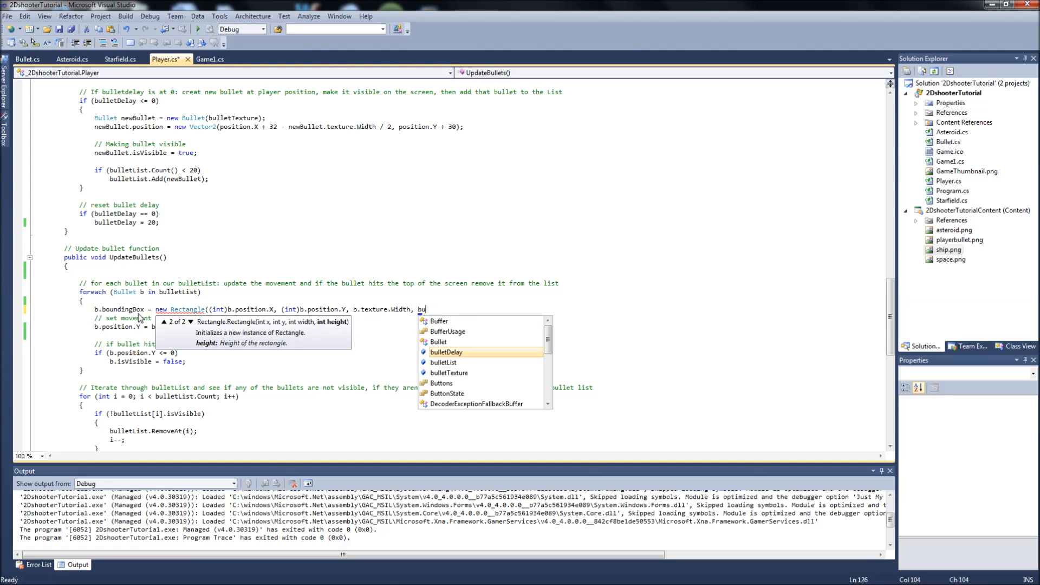
{"action": "type", "text": ".texture.Y"}
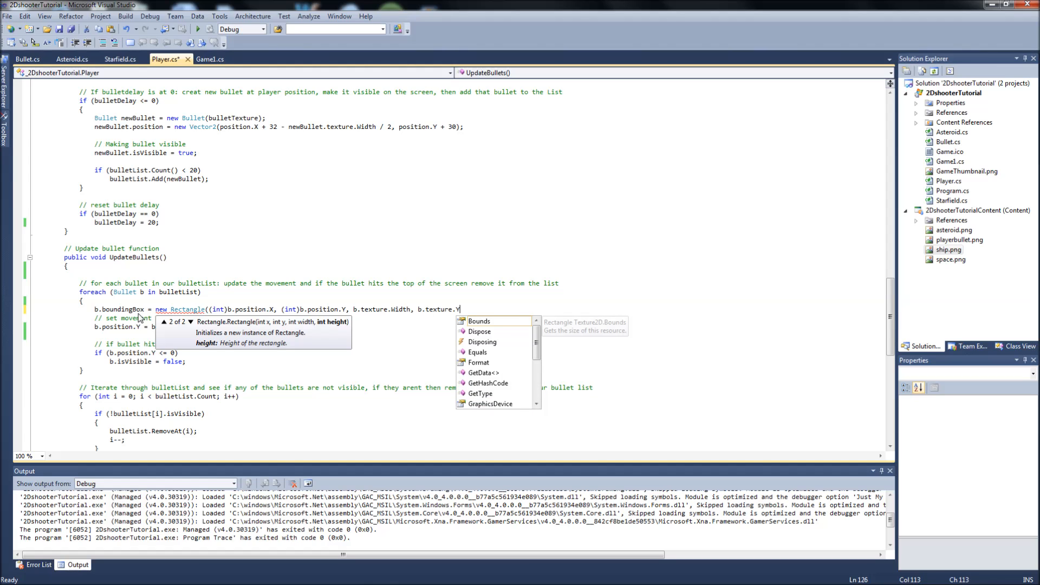
{"action": "type", "text": "Height);"}
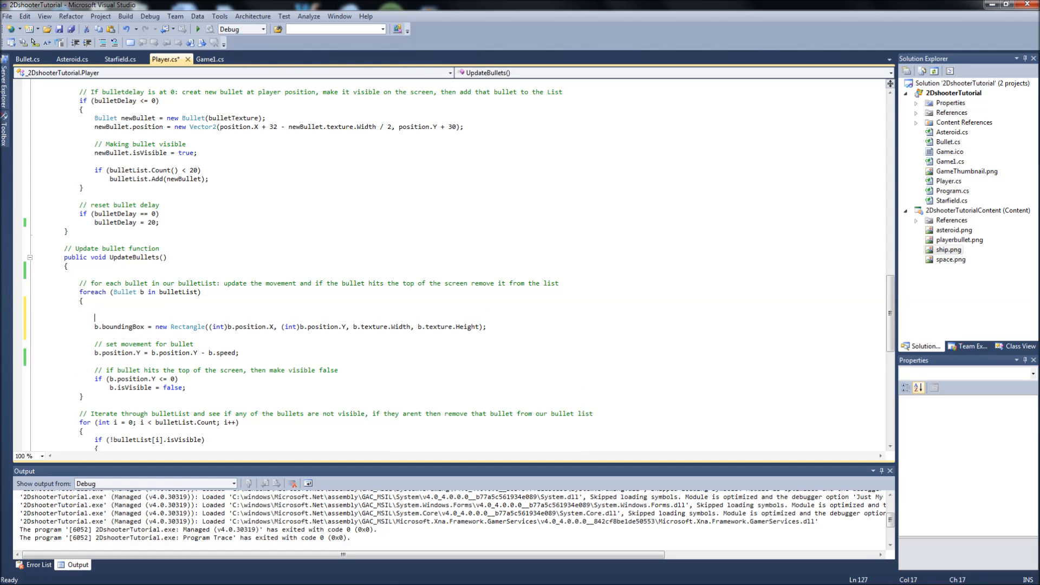
Add the comment '// BoundingBox for our every bullet in our bulletList' and switch to Game1.cs.
{"action": "type", "text": "// BoundingBox for our B"}
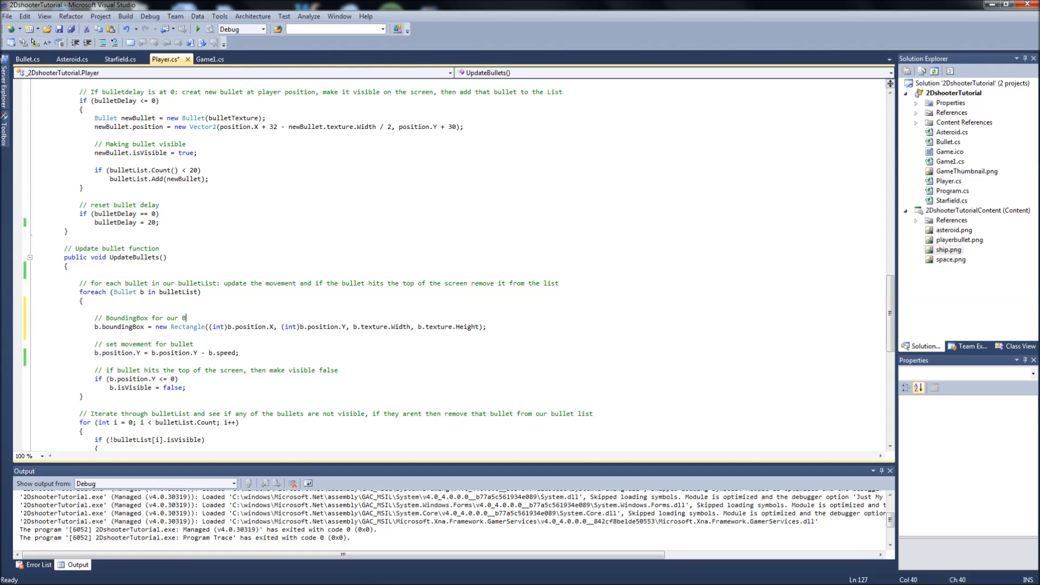
{"action": "type", "text": "very bullet in our bulletList"}
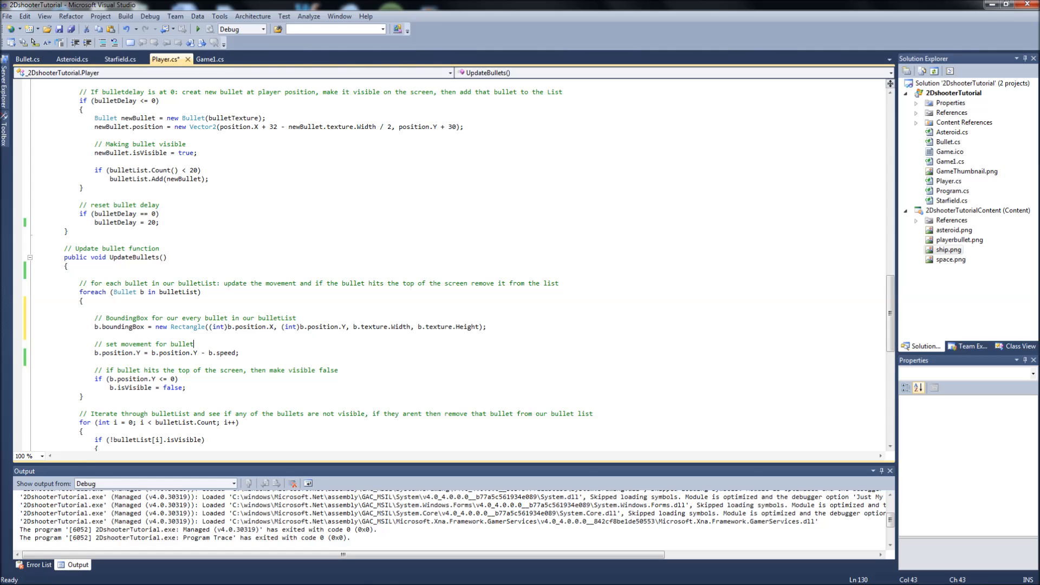
{"action": "left_click", "coordinate": [212, 59]}
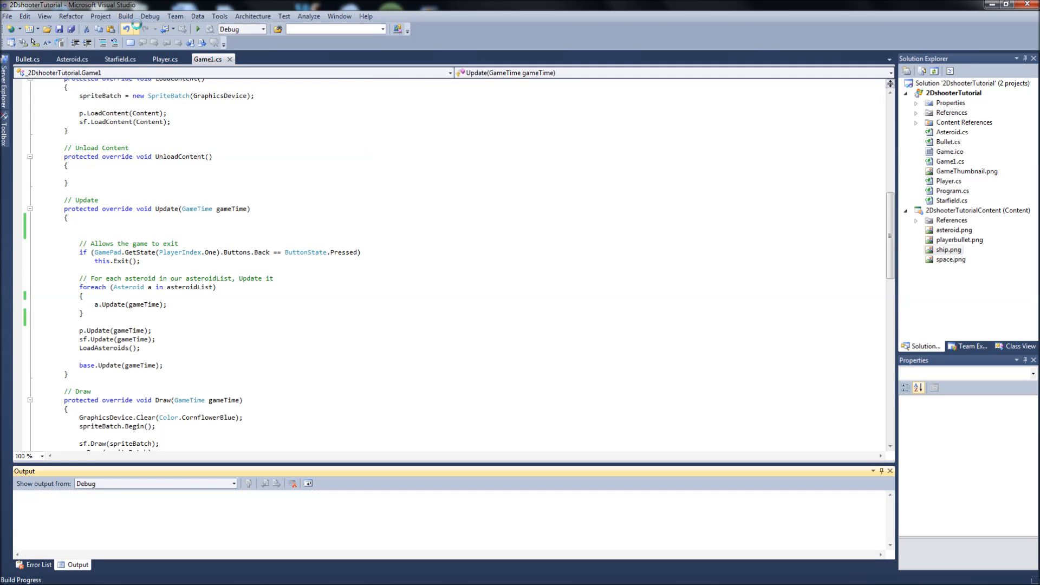
Run and close the game, then select ', Update it' in the asteroid loop comment.
{"action": "left_click", "coordinate": [203, 29]}
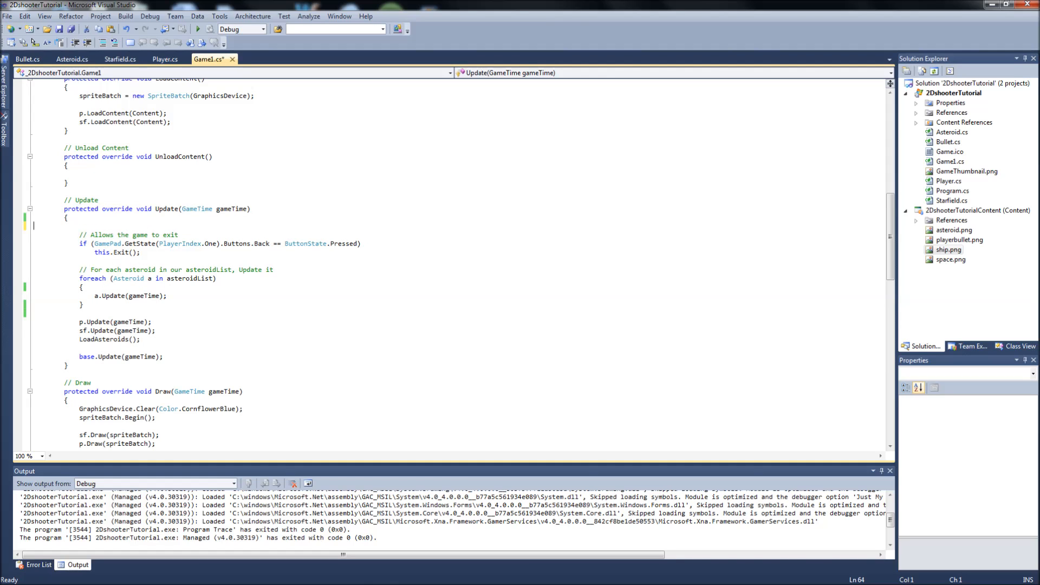
{"action": "left_click", "coordinate": [108, 270]}
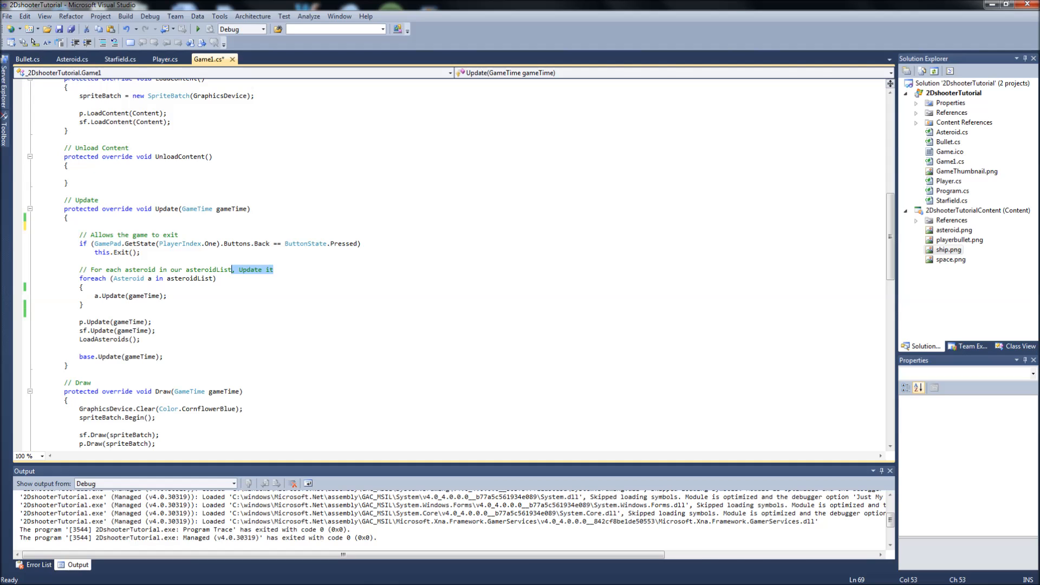
Rewrite the asteroid loop comment as ', update it and check for collisions'.
{"action": "type", "text": "check for"}
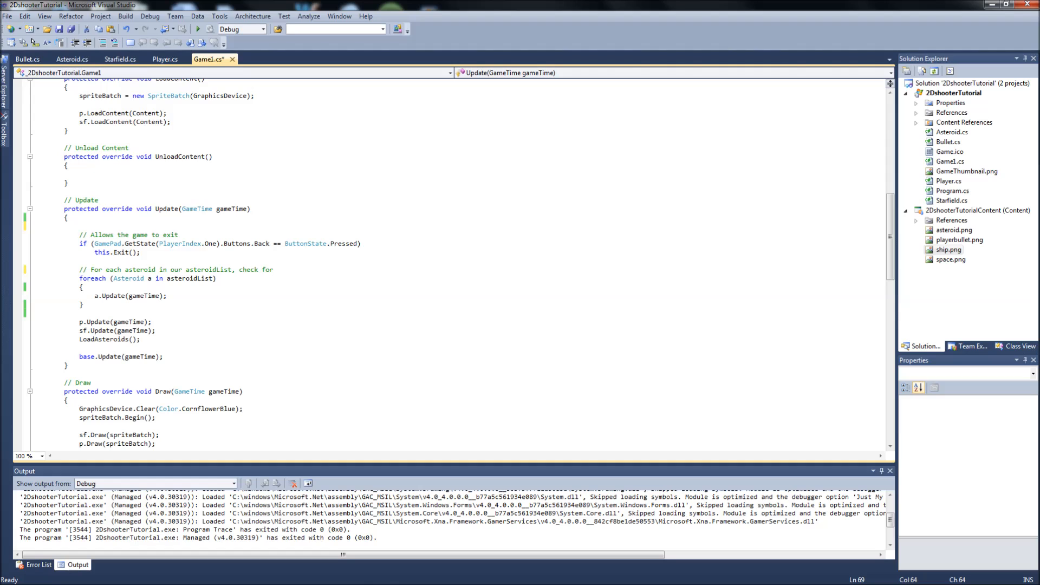
{"action": "key", "text": "BackSpace"}
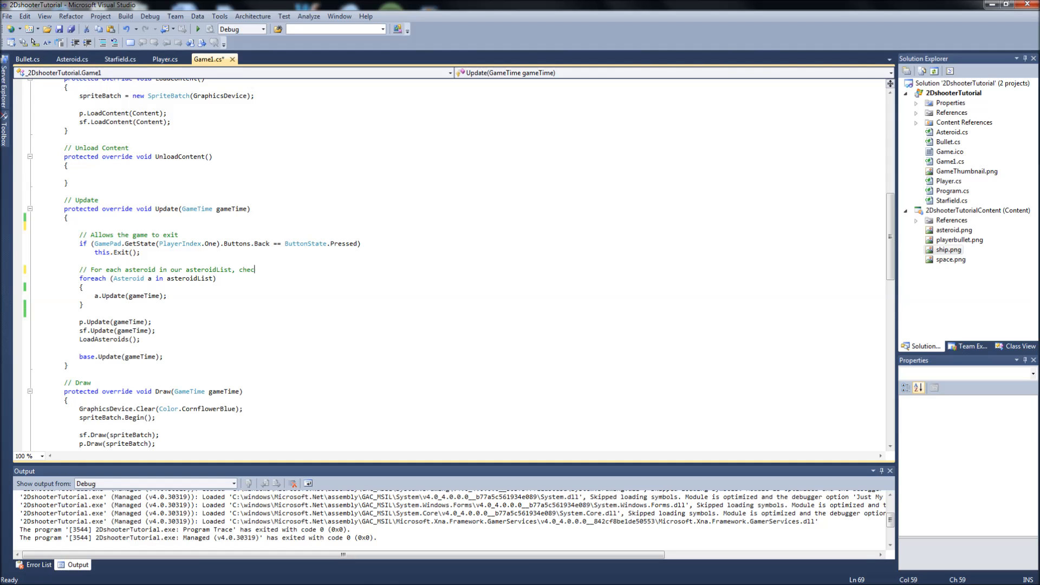
{"action": "type", "text": "update it and"}
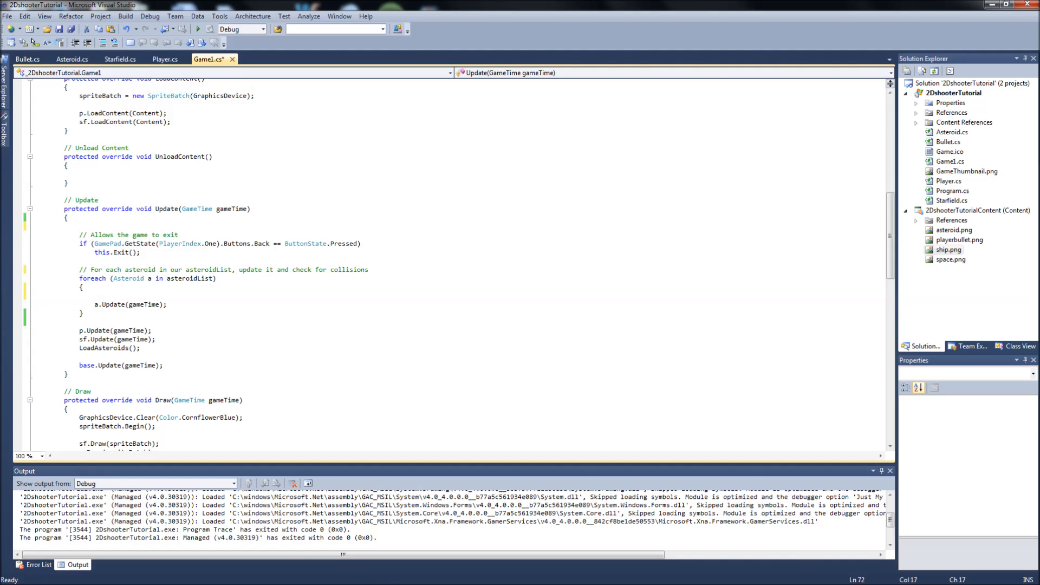
Type 'if(a.boundingBox.Intersects(p.b' in the asteroid loop to test collision with the player.
{"action": "type", "text": "if("}
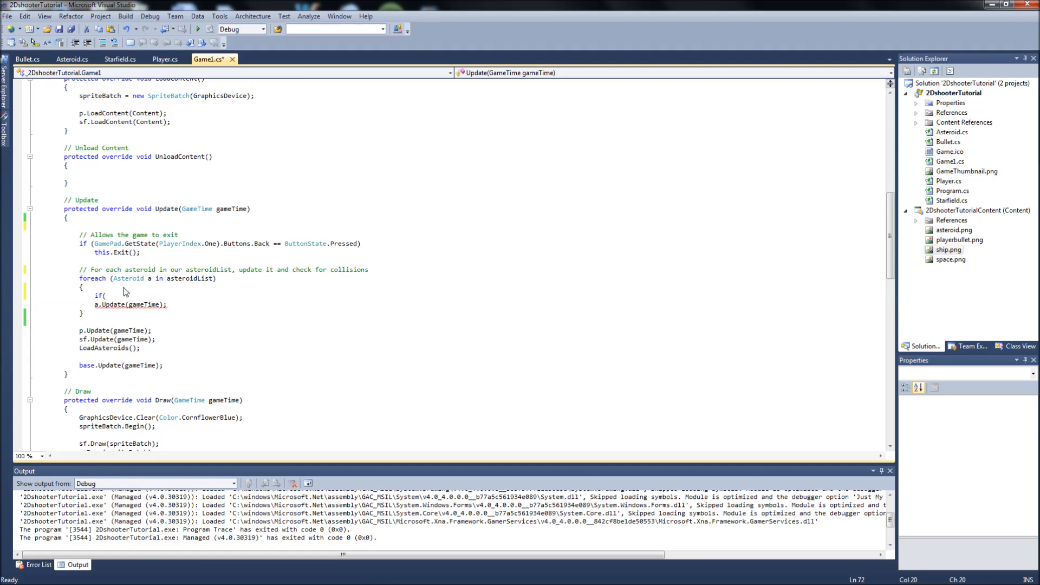
{"action": "type", "text": "a.boundingBox"}
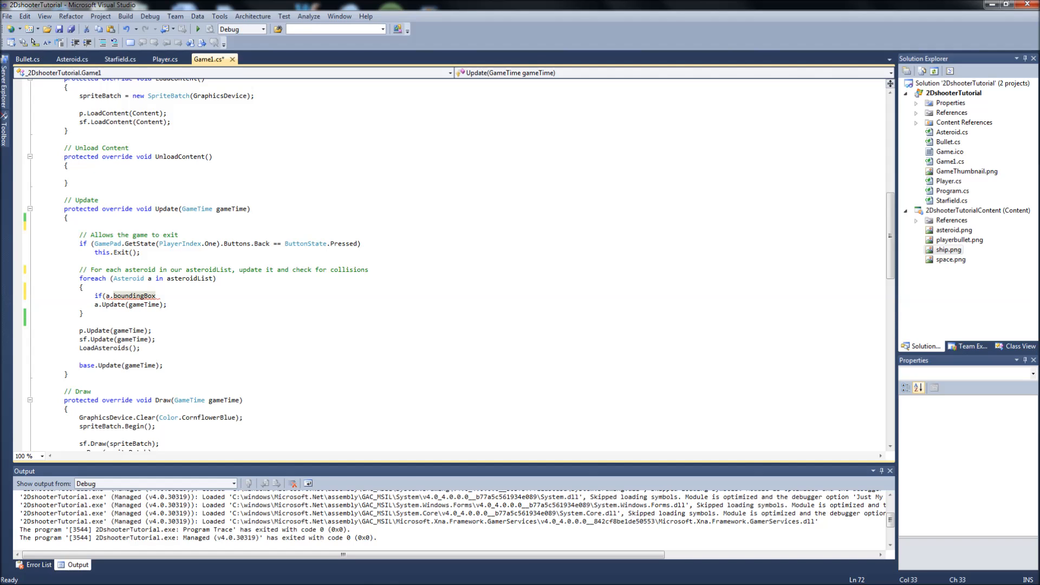
{"action": "type", "text": ".Intersects("}
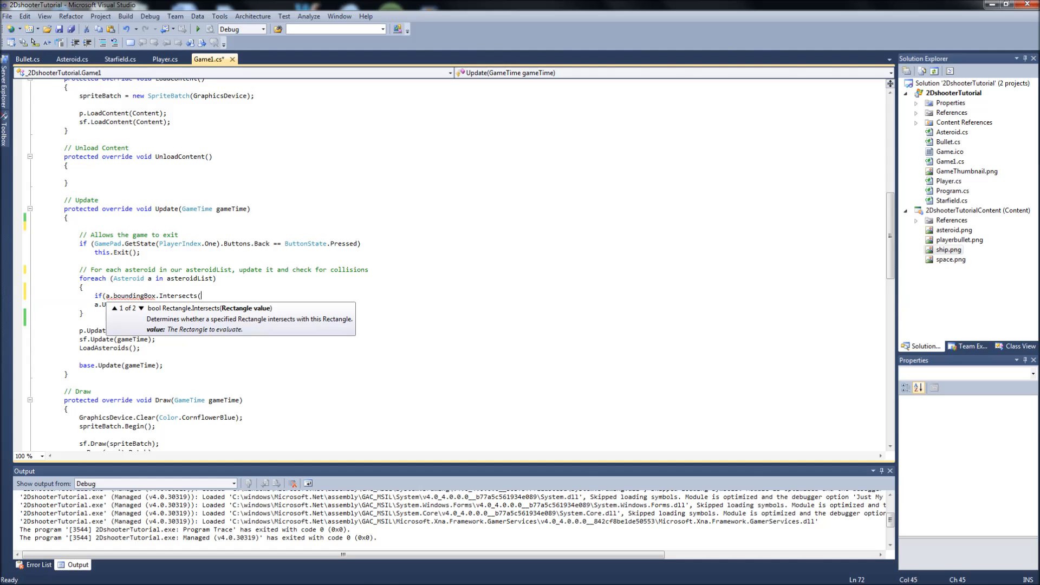
{"action": "mouse_move", "coordinate": [161, 286]}
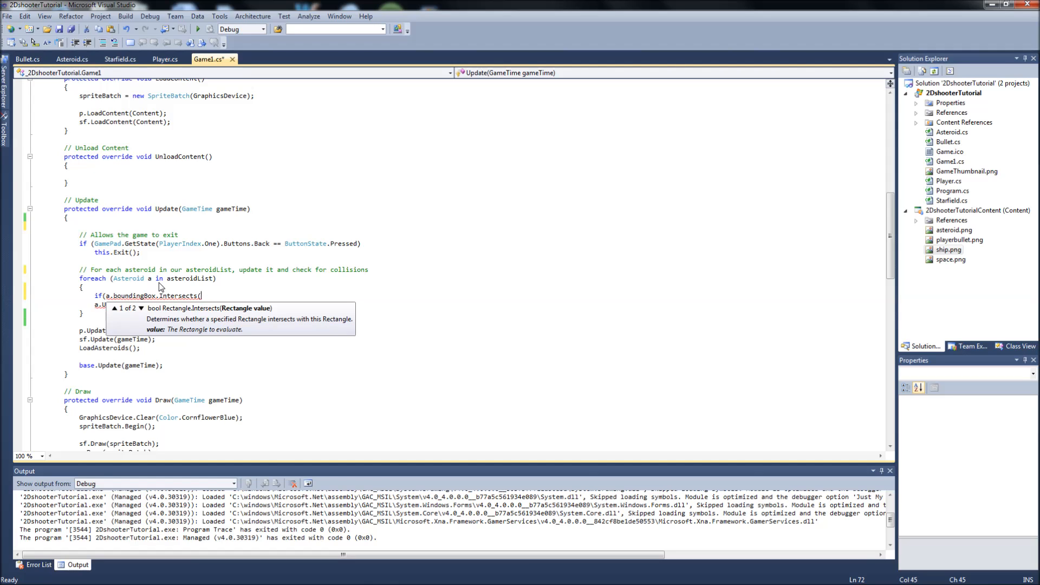
{"action": "type", "text": "p"}
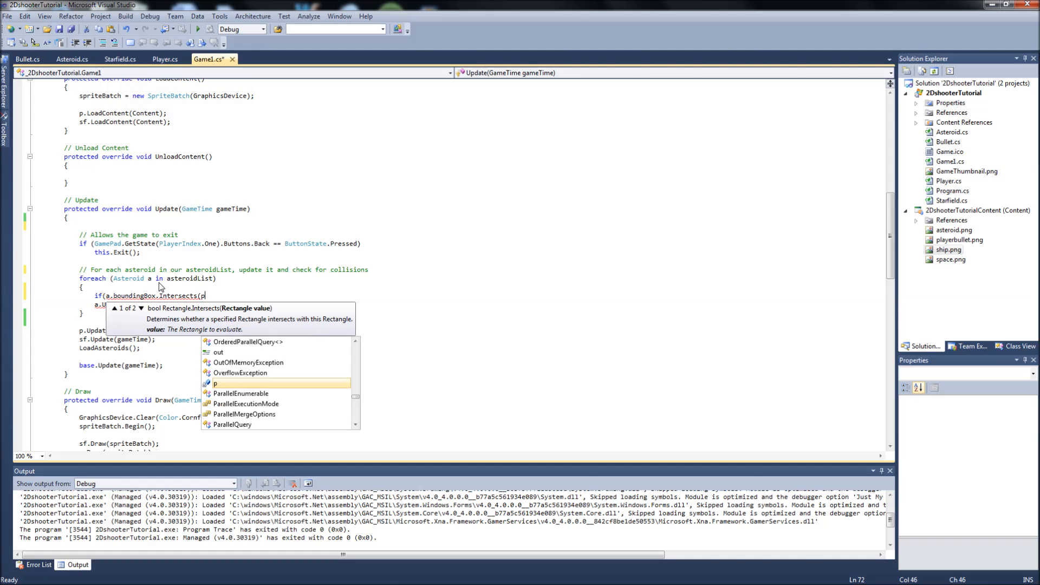
{"action": "type", "text": "b"}
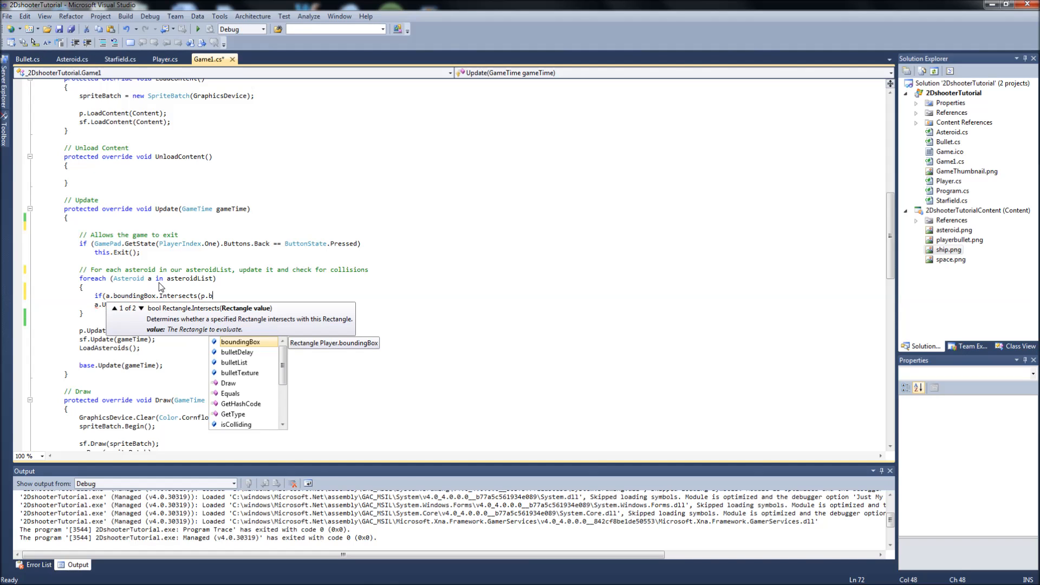